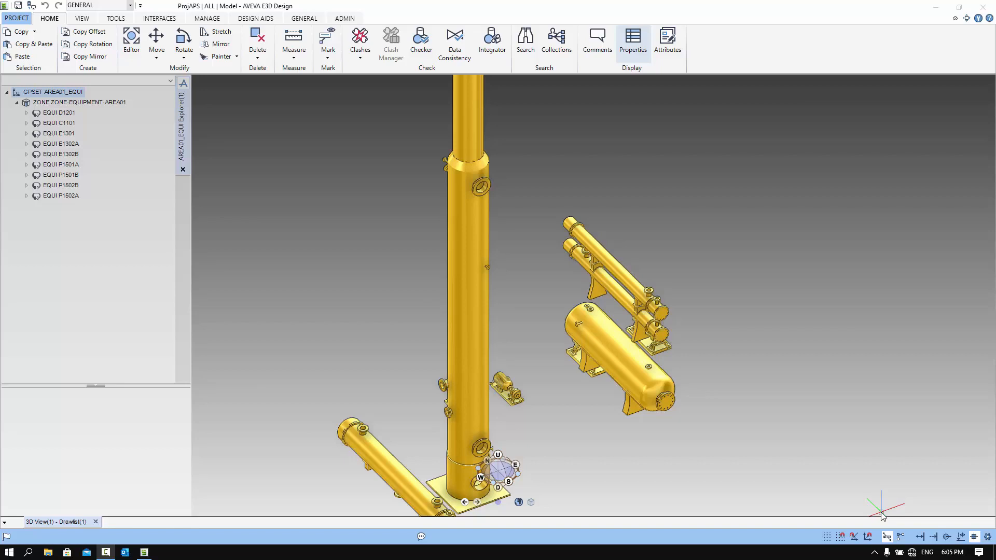
mouse_move(596, 44)
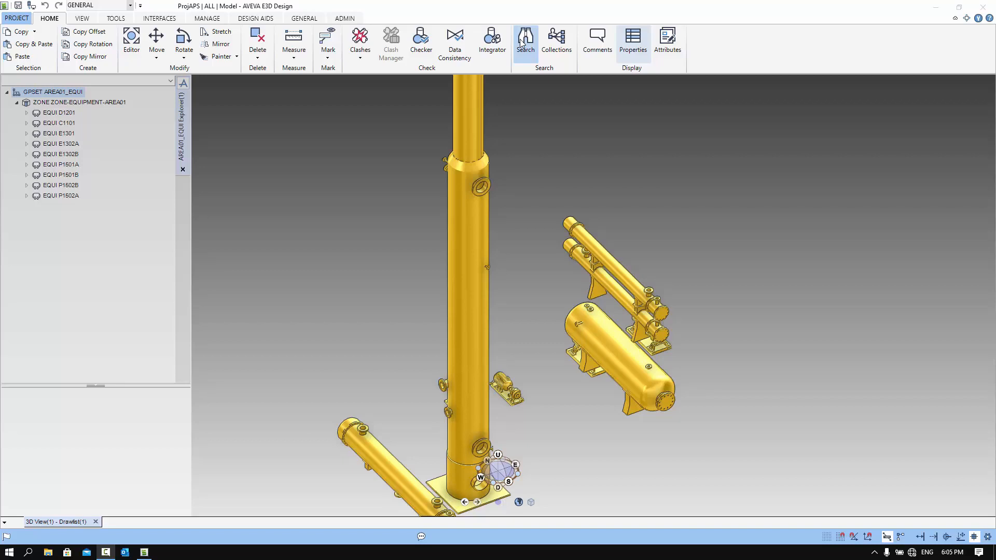
Start a model search with Element Type EQUI, panel moved out of the model's way
left_click(525, 41)
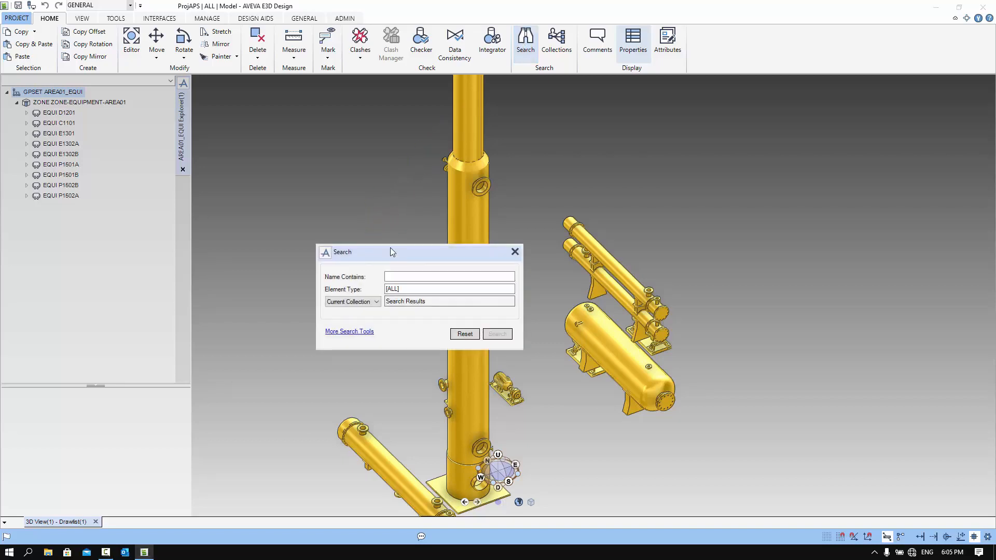
left_click_drag(369, 251, 601, 81)
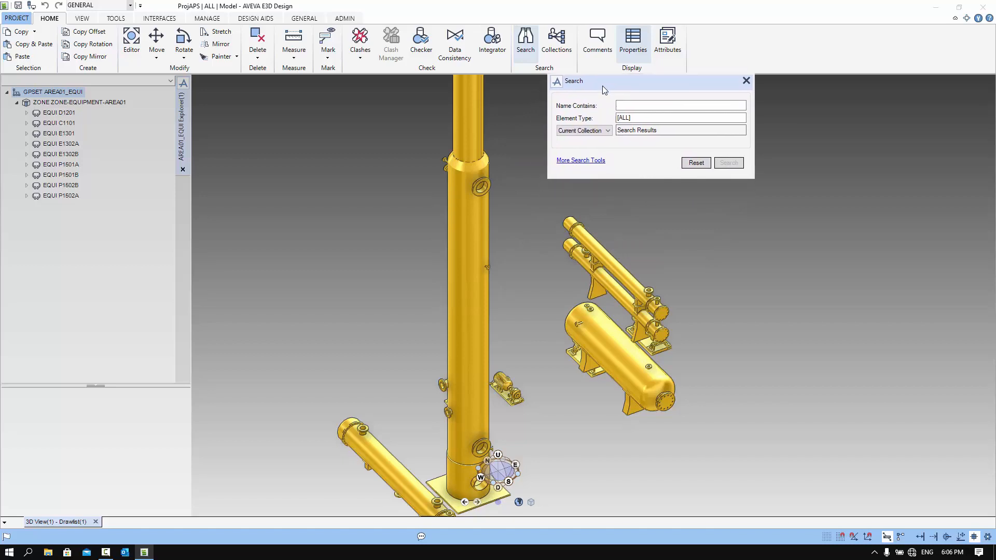
left_click(679, 118)
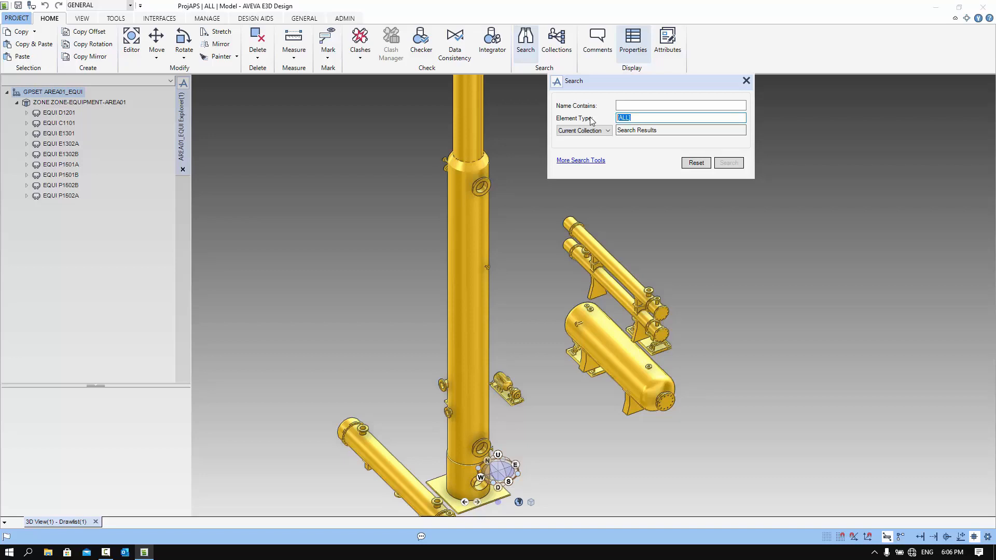
type("EQUI")
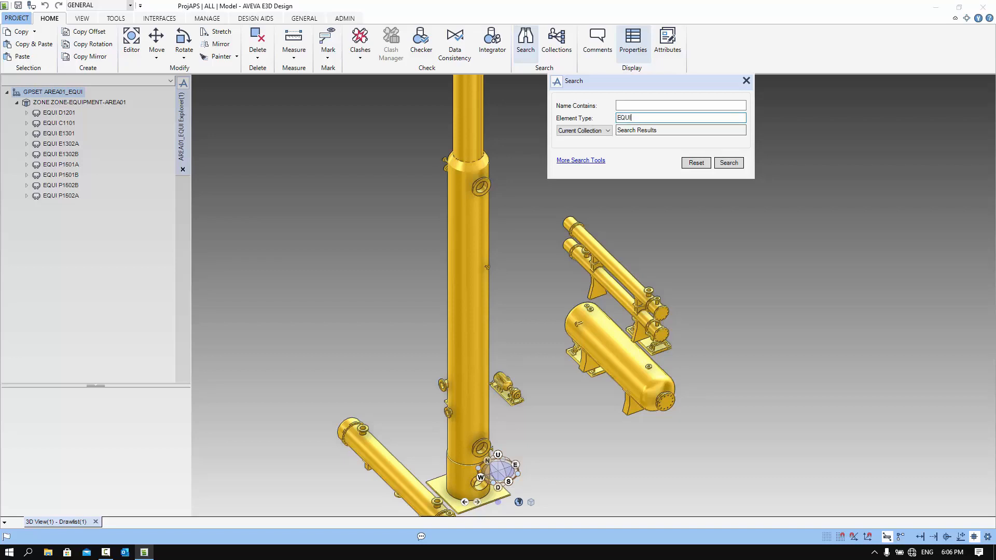
left_click(581, 131)
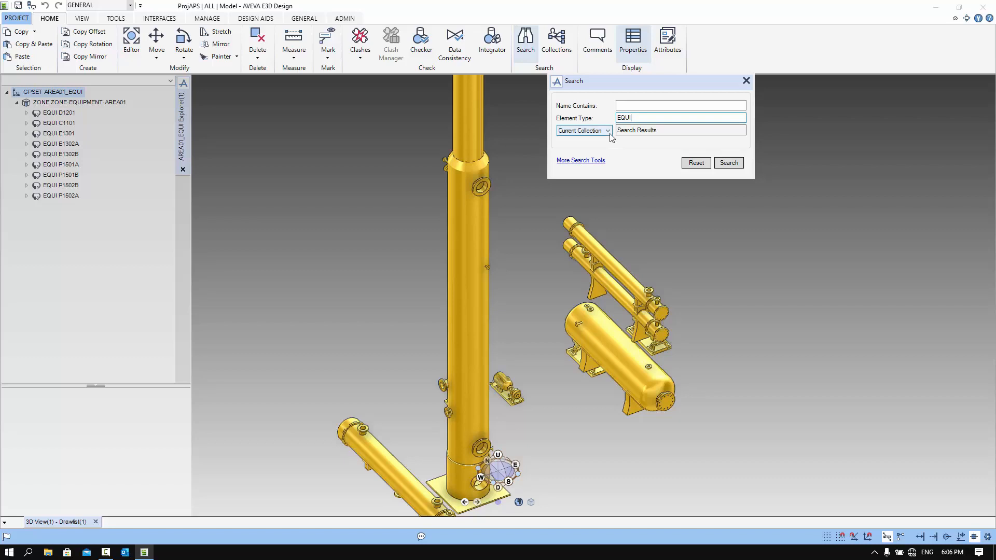
Scope the search to the Current Element and make ZONE-EQUIPMENT-AREA01 that element
left_click(605, 131)
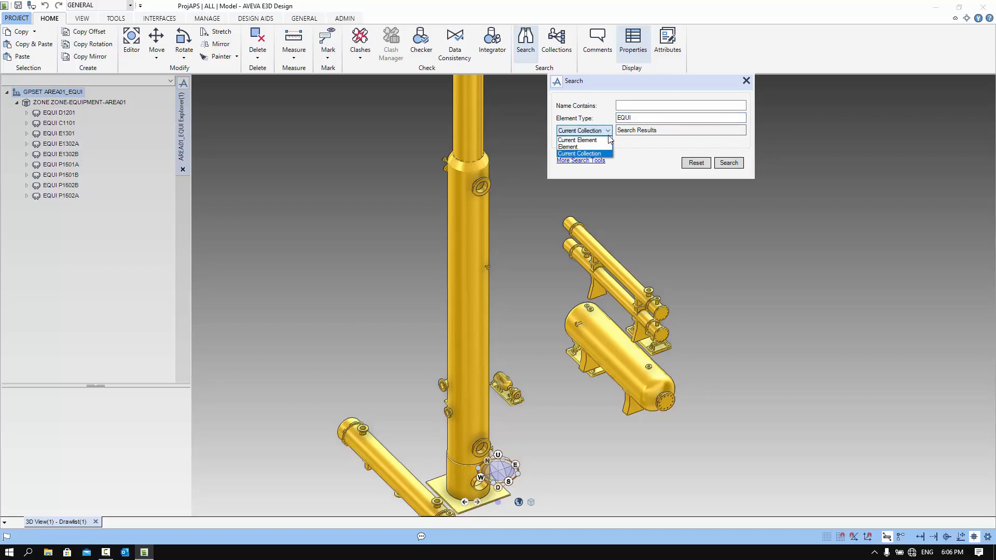
left_click(575, 140)
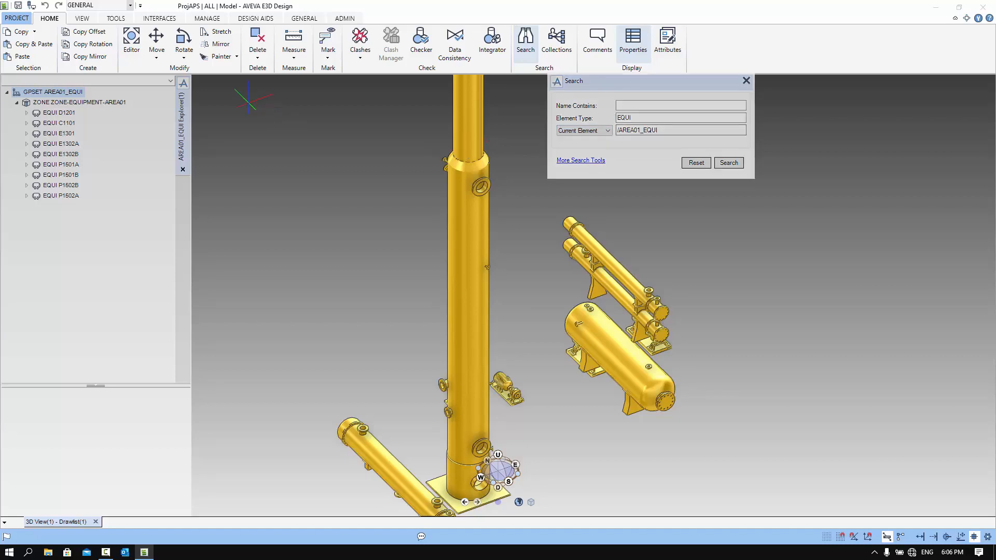
left_click(80, 102)
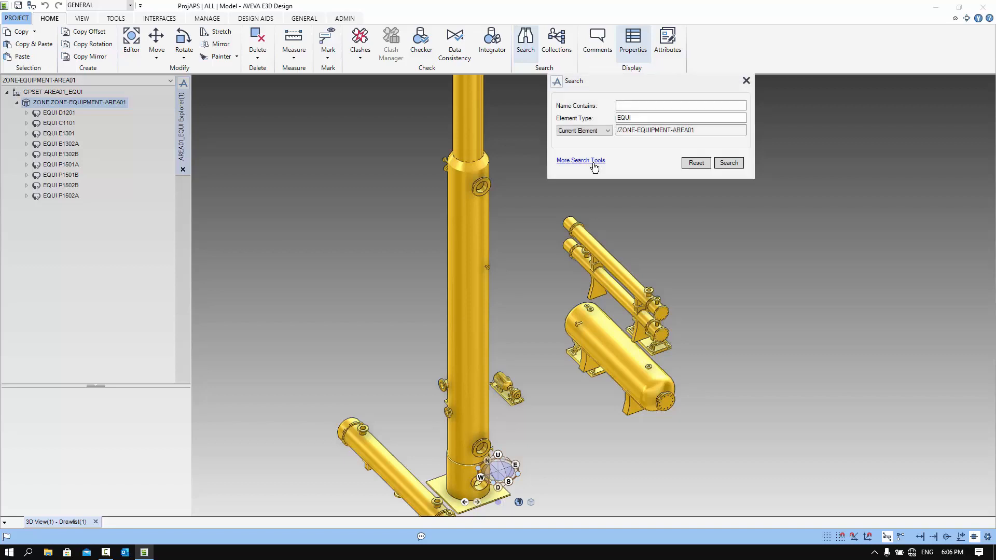
Enter the free filter expression MATCHWILD( NAMN , 'P*') under More Search Tools
left_click(578, 159)
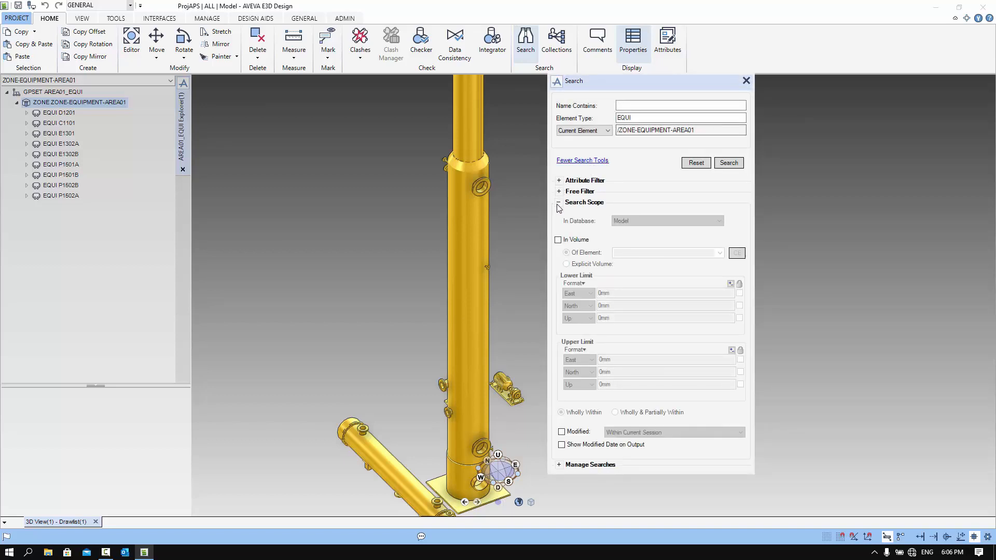
left_click(558, 203)
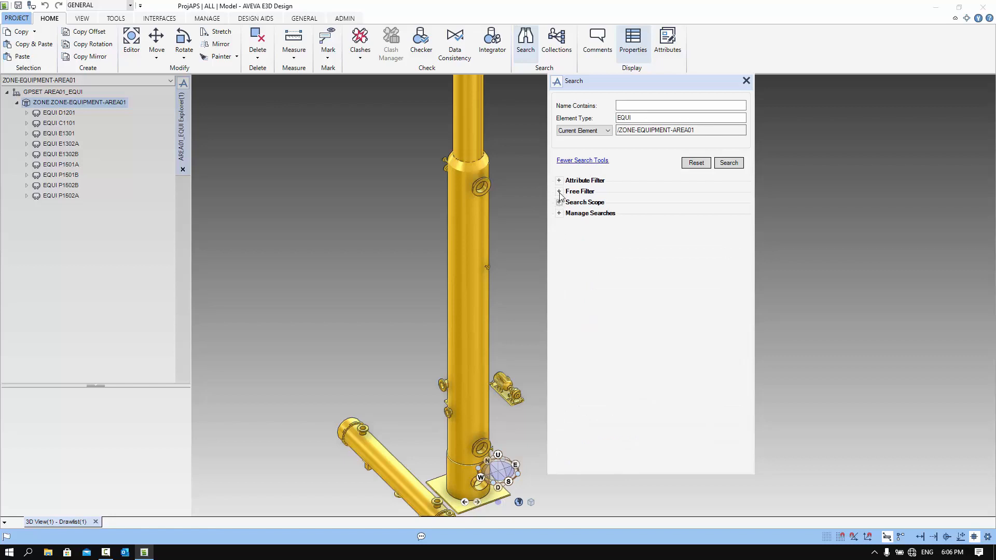
left_click(559, 191)
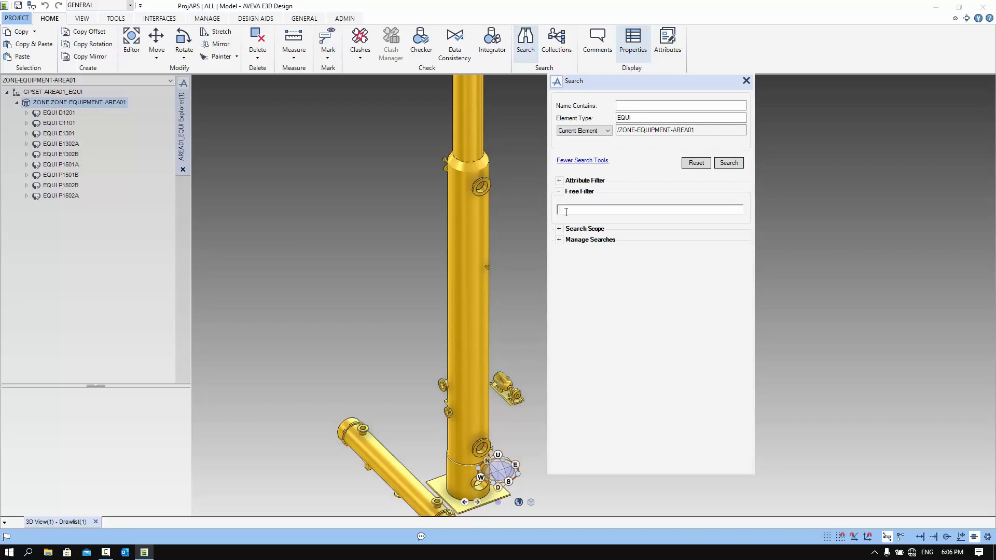
type("MATCHWILD(")
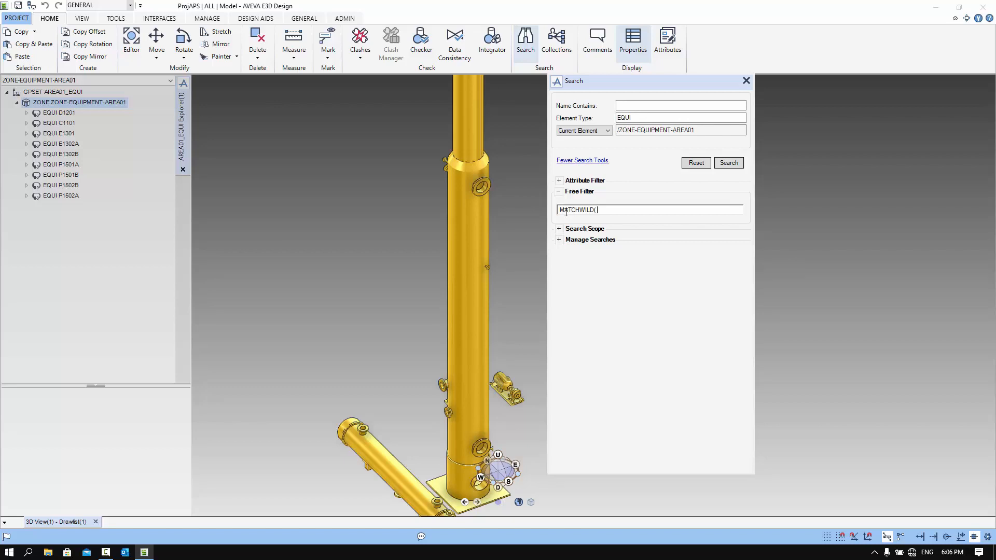
type("NAMN")
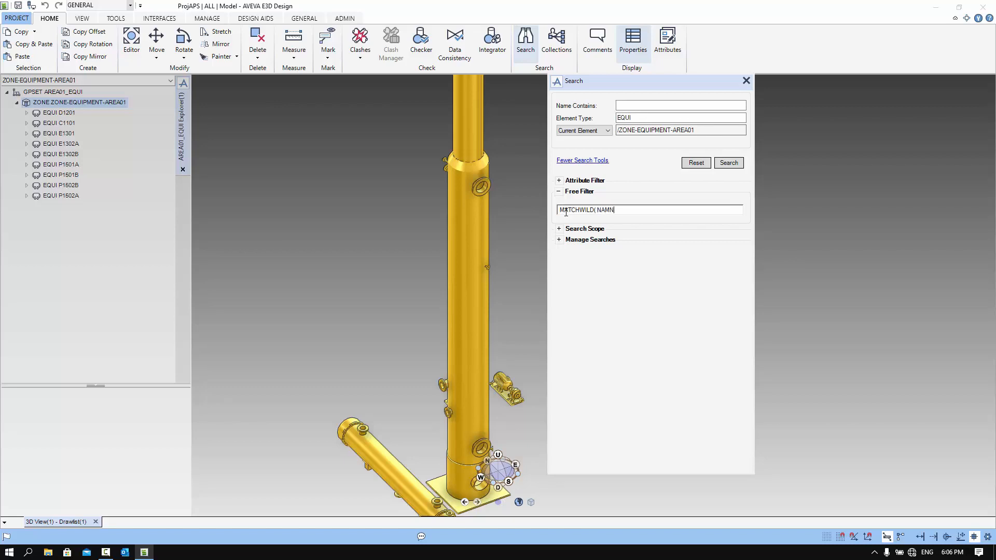
type(".")
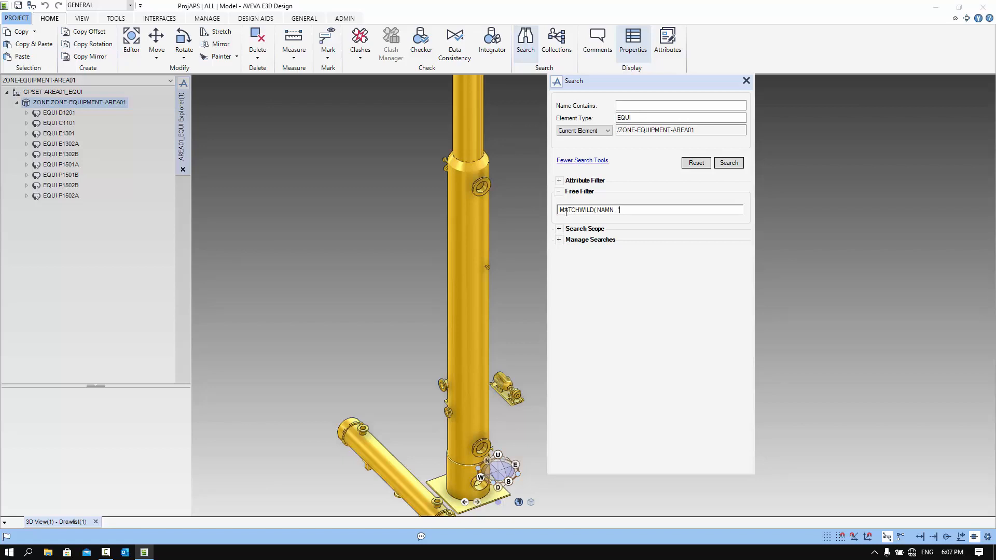
type("'")
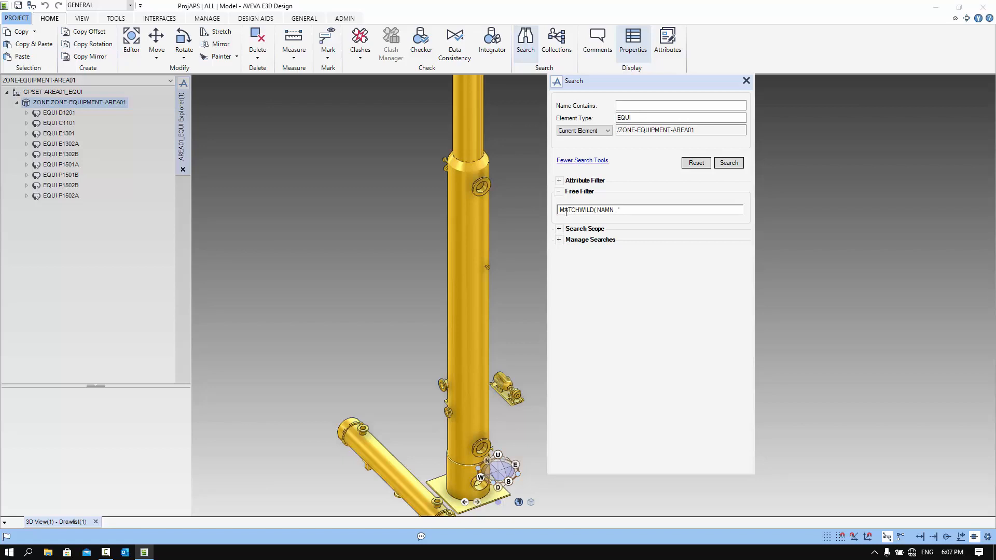
type("P")
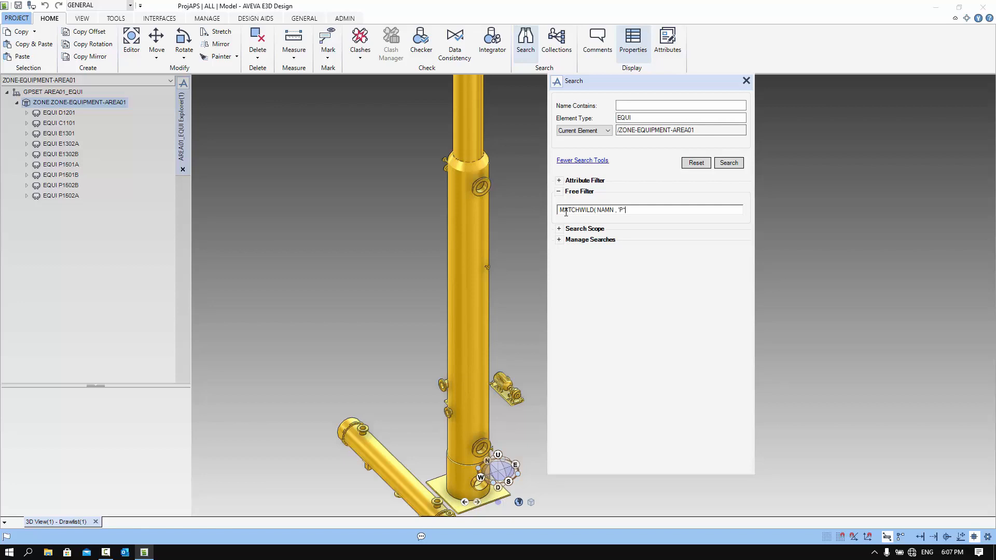
type("*")
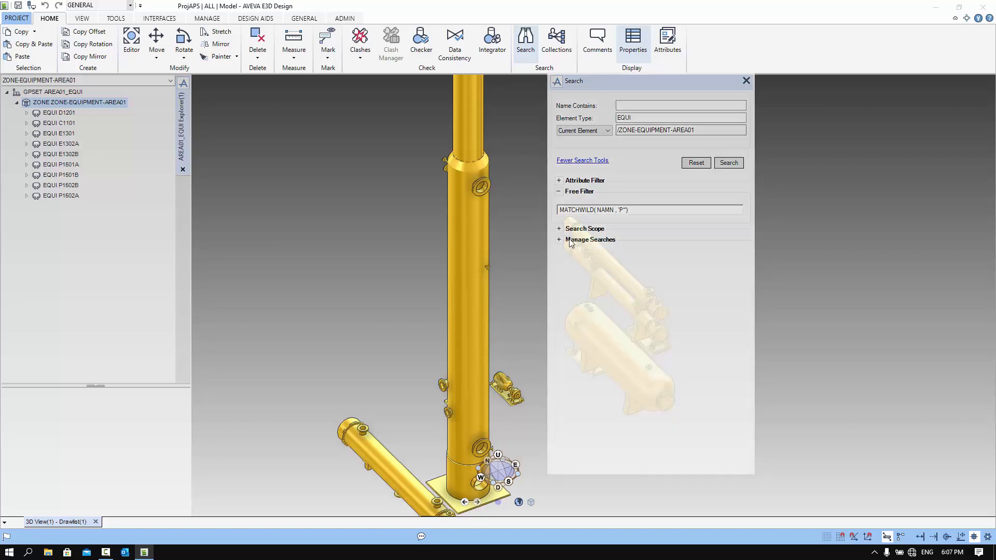
Review the Search Scope volume options, then collapse them again
left_click(584, 228)
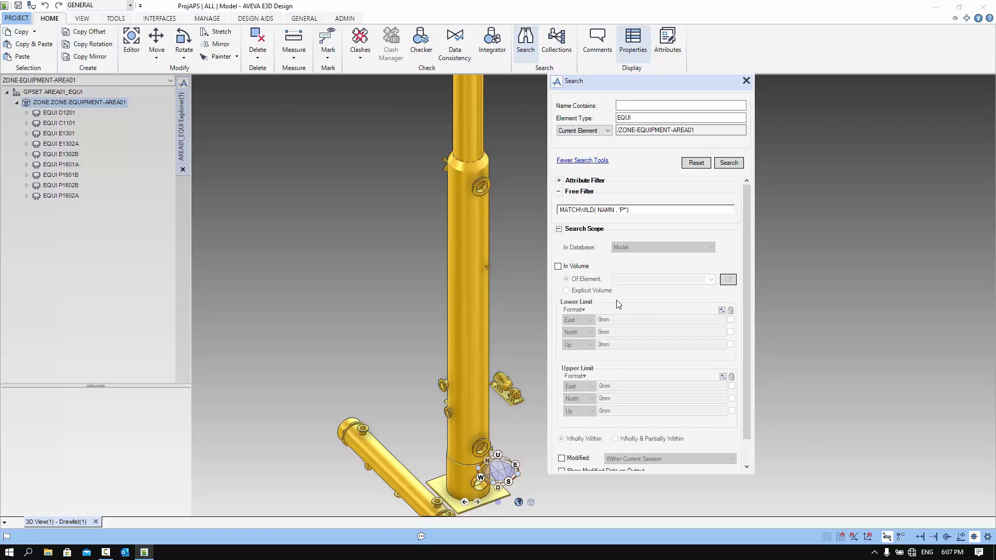
scroll("down", 3)
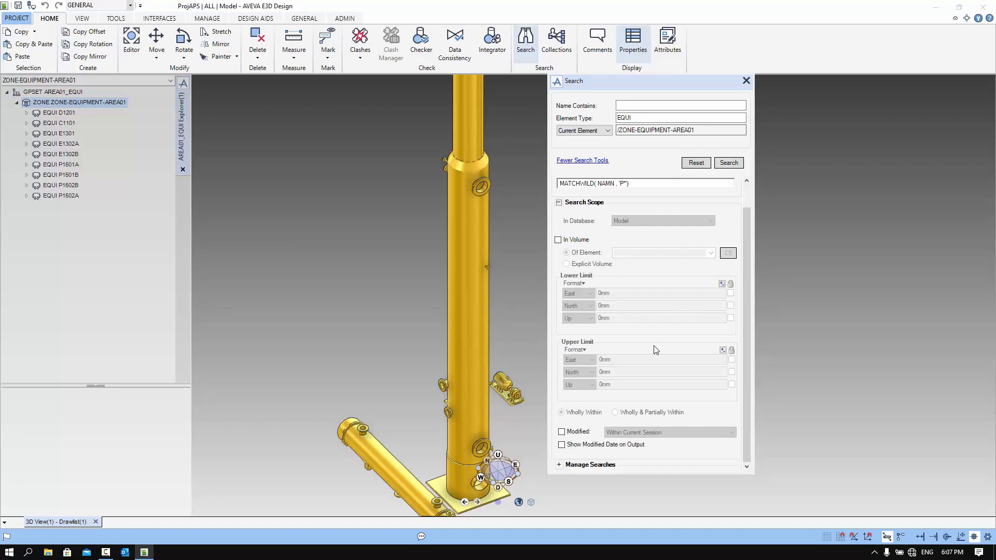
mouse_move(649, 312)
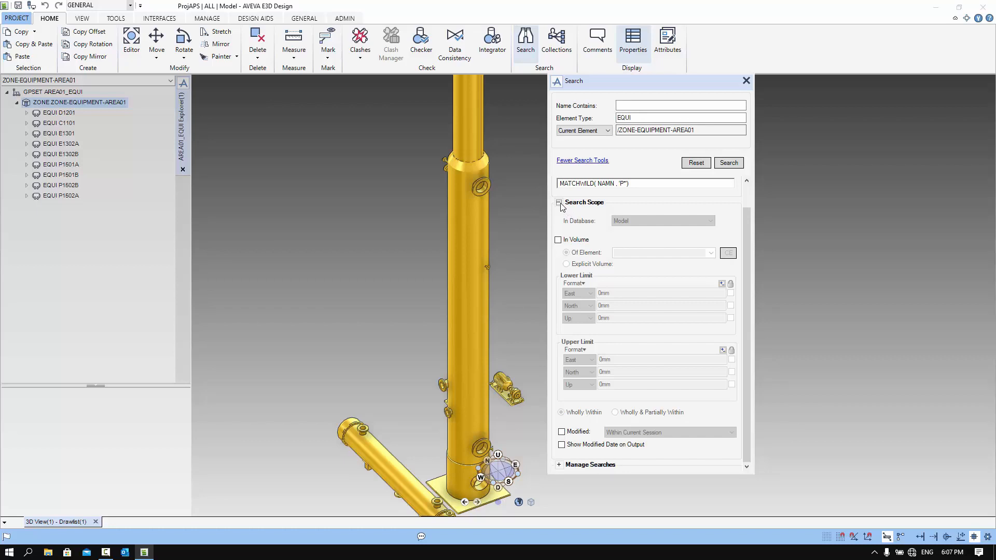
left_click(558, 202)
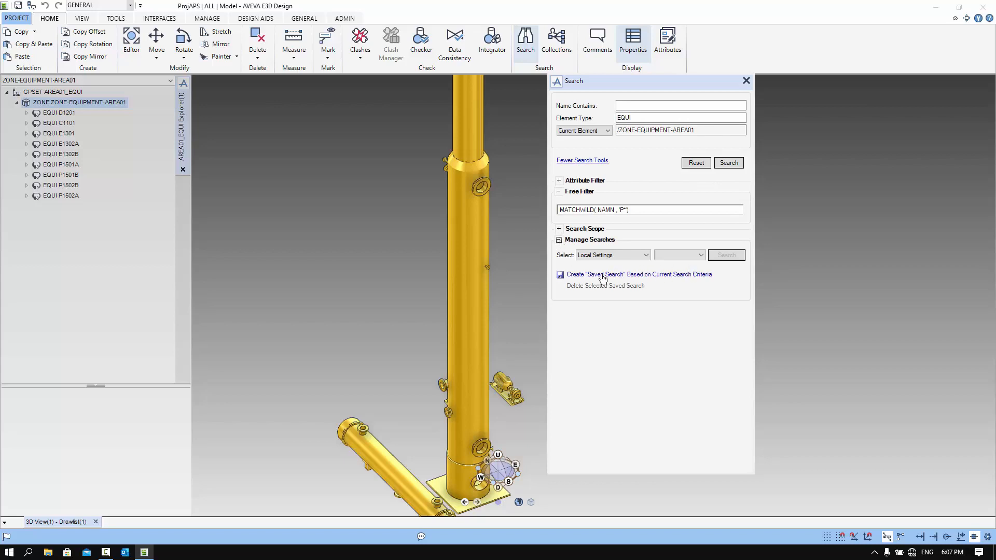
Create a saved search named PUMP-SEARCH stored in Project Settings (APS)
left_click(639, 274)
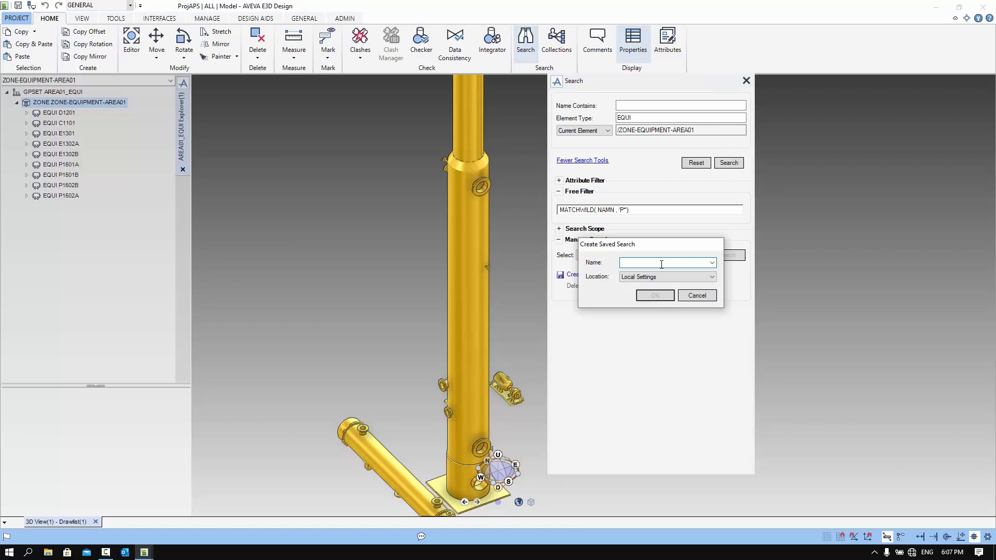
type("PUMP")
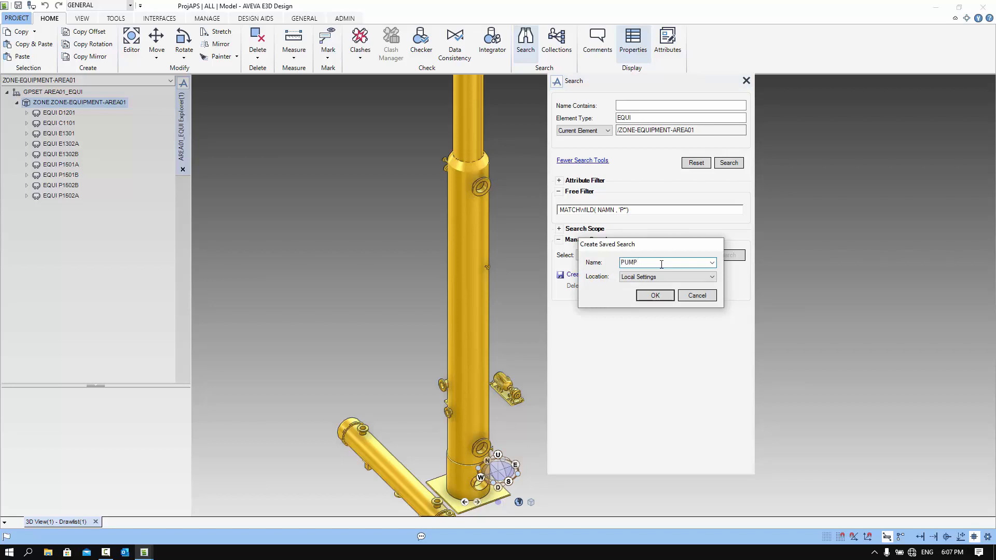
type("-SEACH")
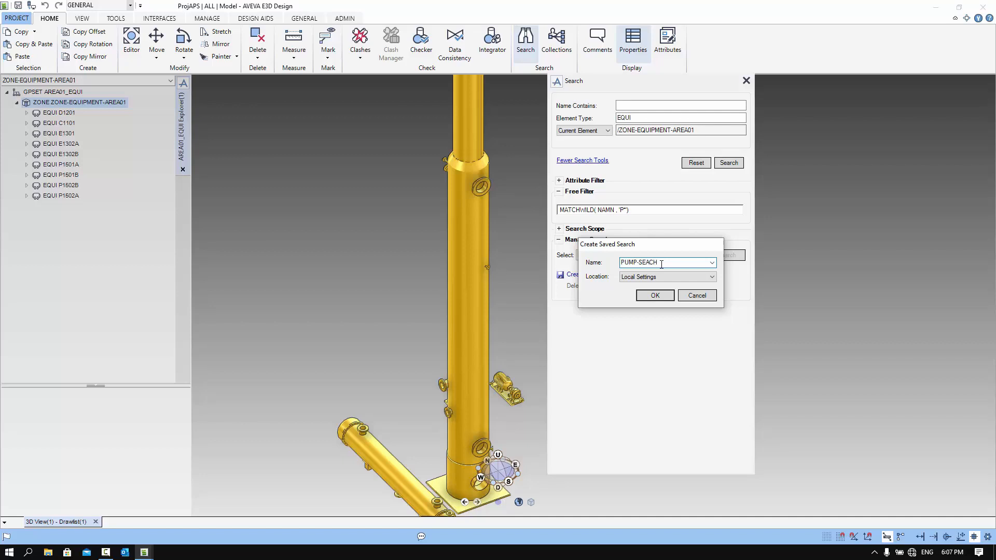
key("BackSpace")
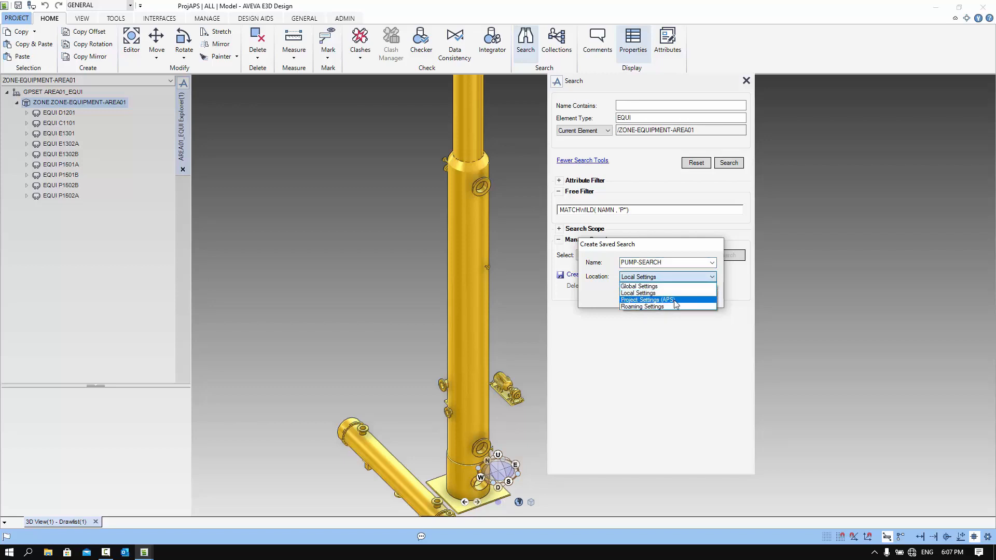
left_click(647, 298)
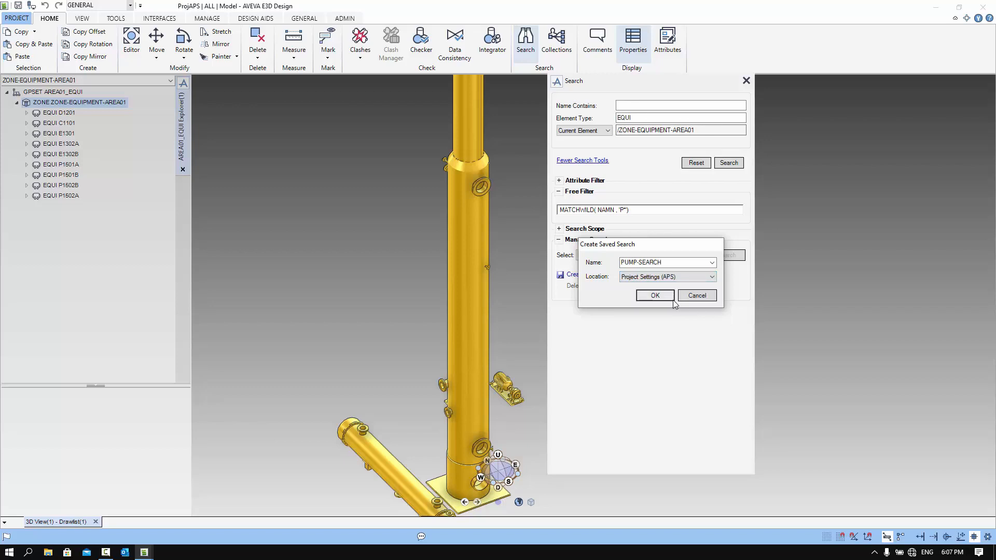
left_click(655, 296)
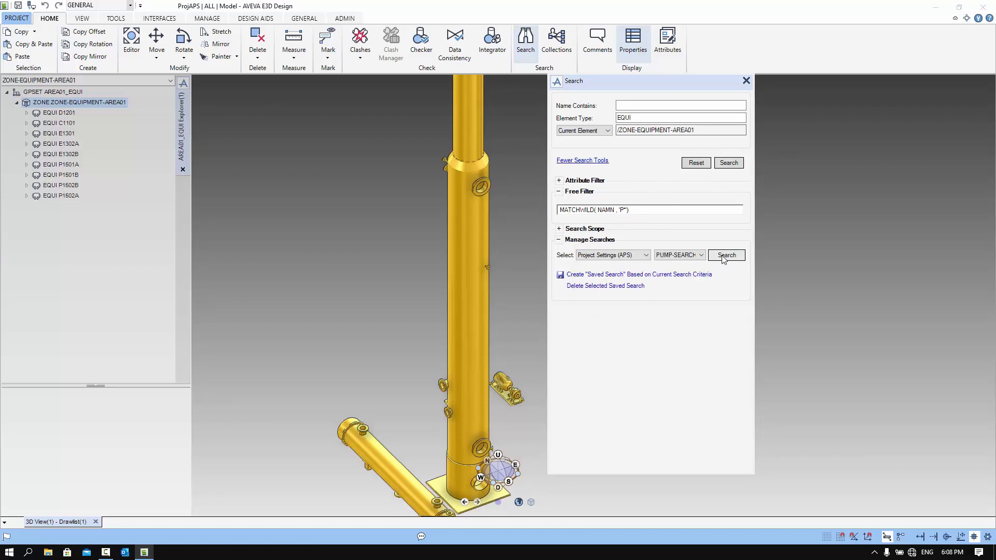
Run PUMP-SEARCH, finding P1501A, P1501B, P1502A and P1502B
left_click(726, 255)
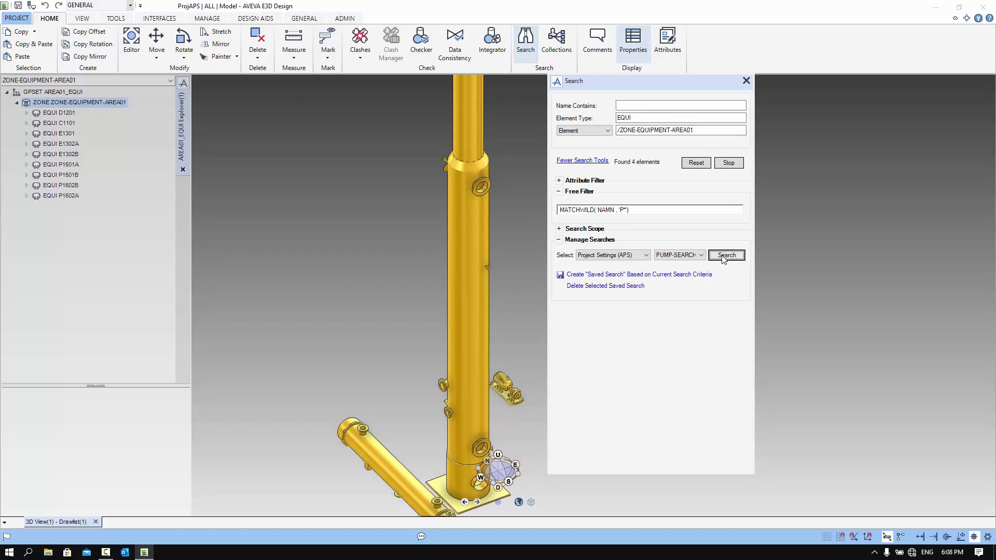
left_click(726, 256)
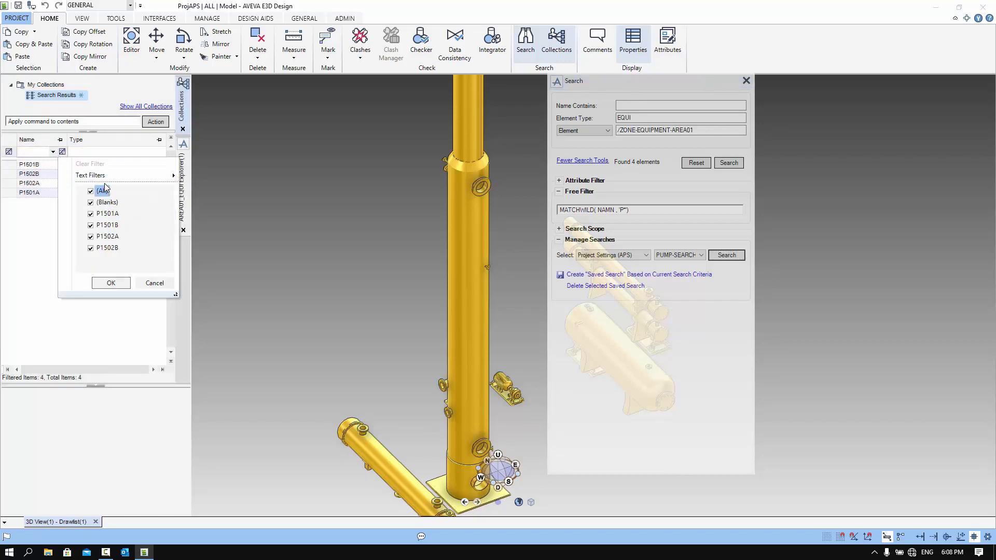
left_click(90, 176)
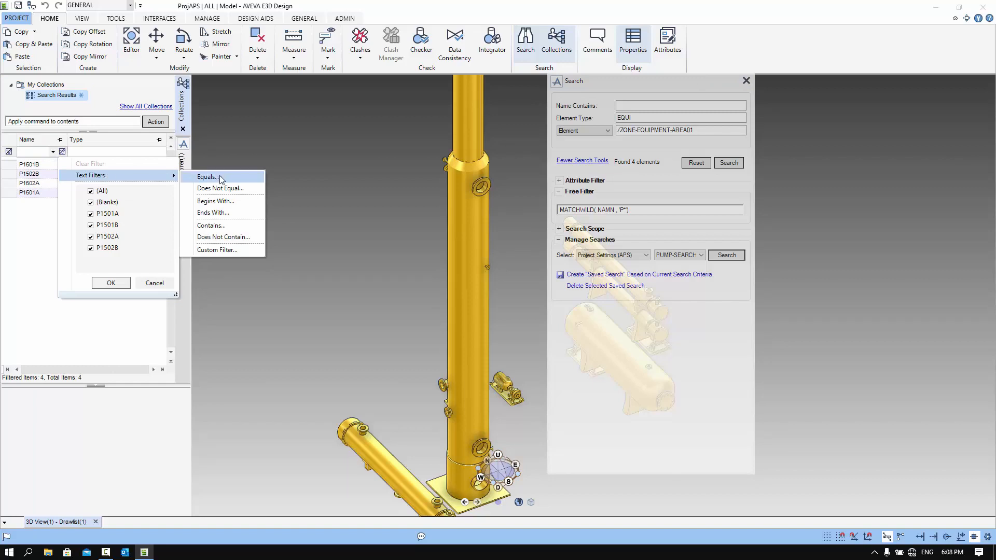
mouse_move(106, 202)
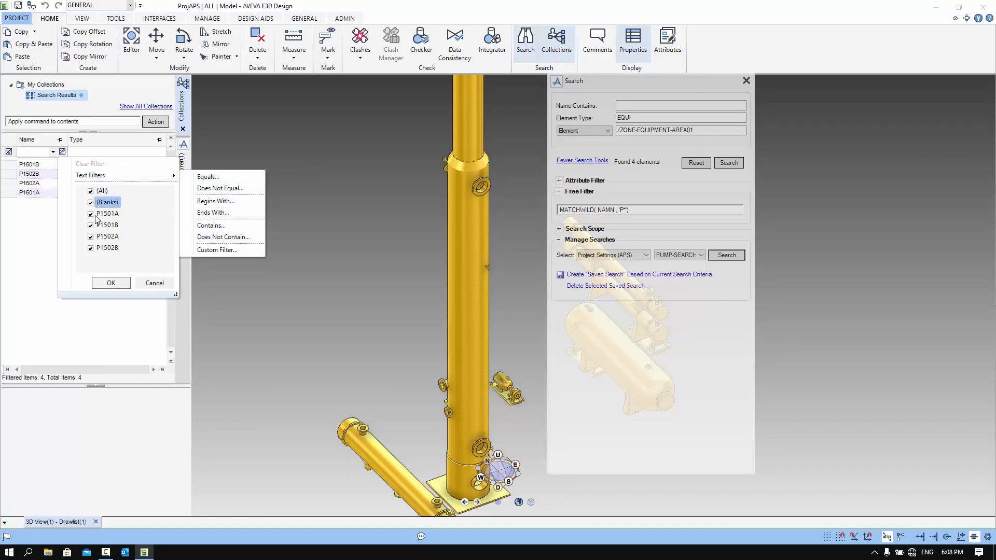
left_click(154, 282)
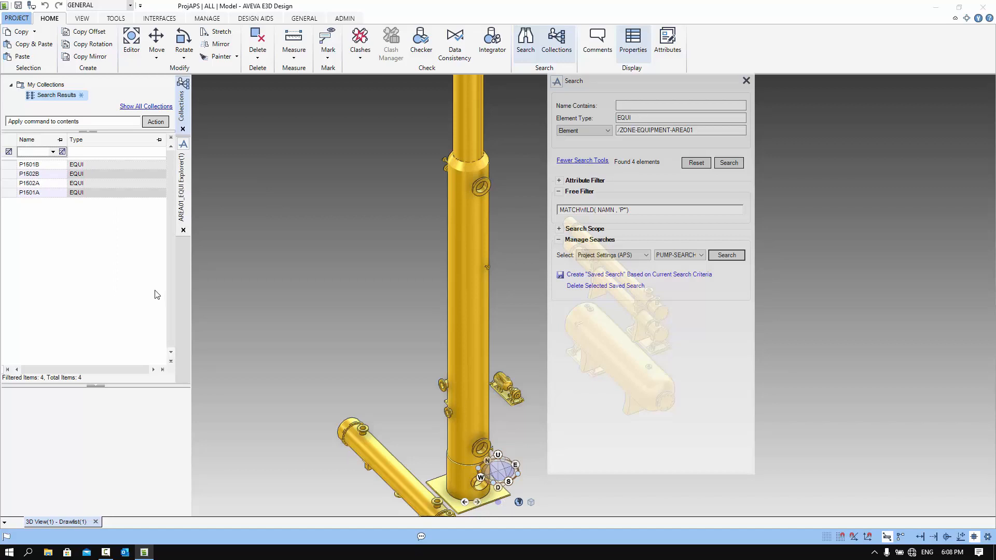
mouse_move(152, 299)
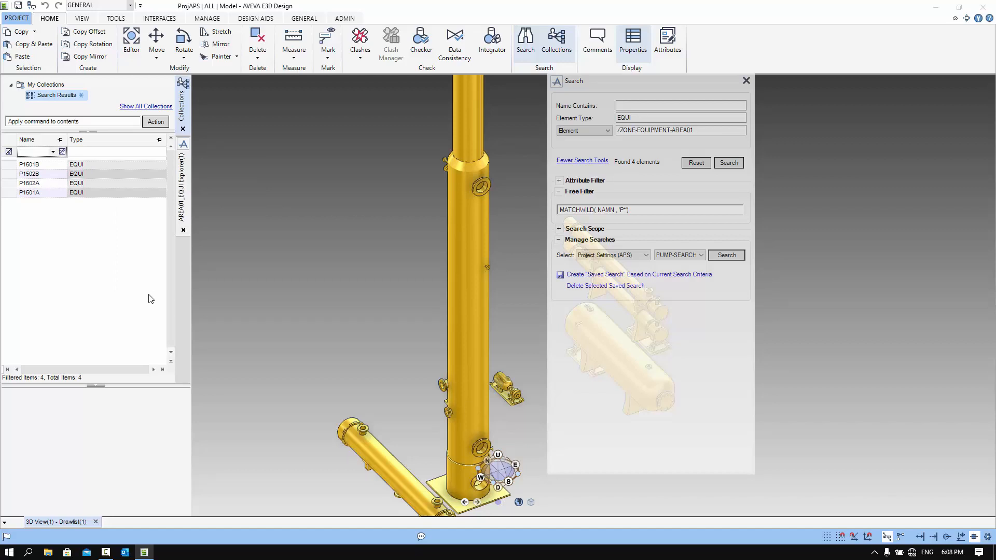
left_click(643, 208)
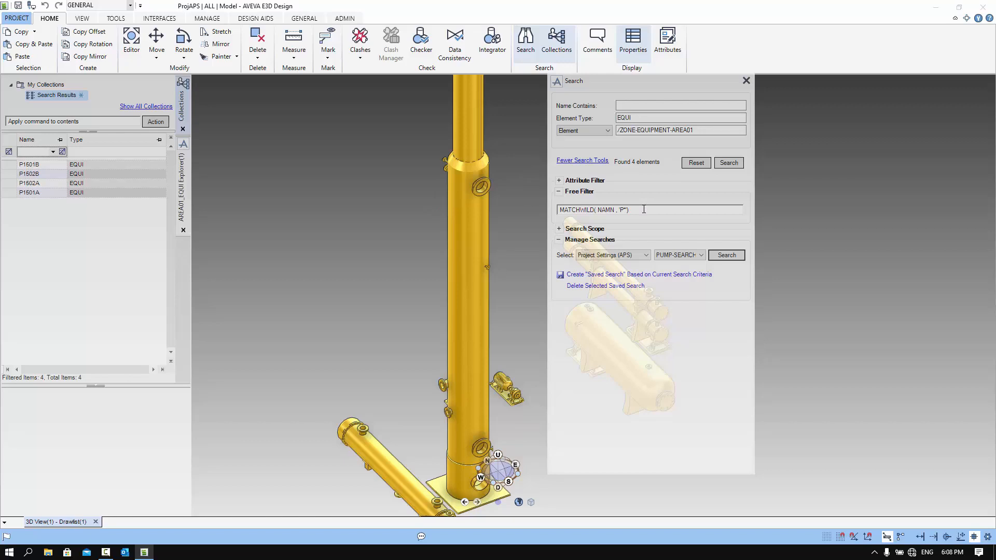
triple_click(593, 209)
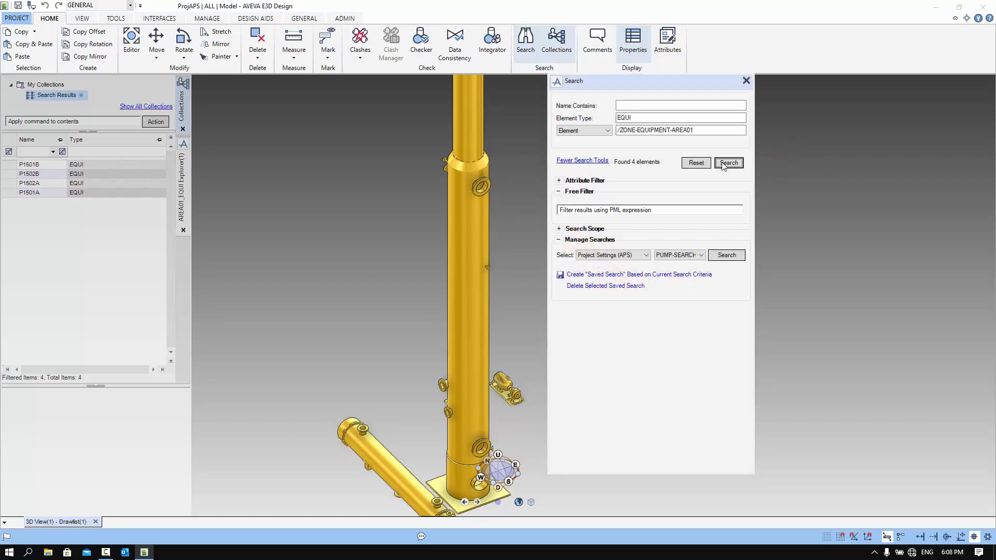
Rerun the search without the wildcard filter so all 9 EQUI elements are found
left_click(728, 163)
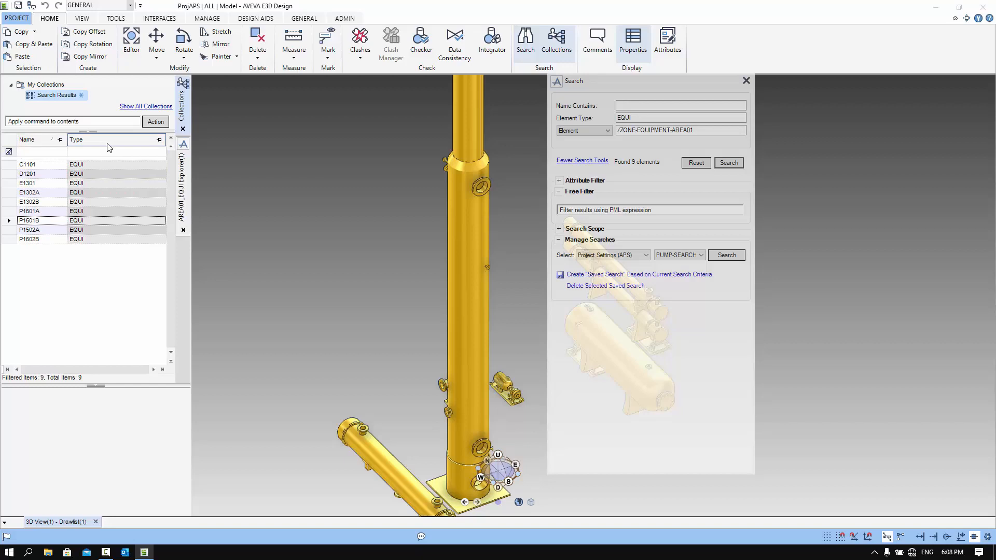
In the results grid's Column Setup, add the standard attribute columns after TYPE
right_click(114, 146)
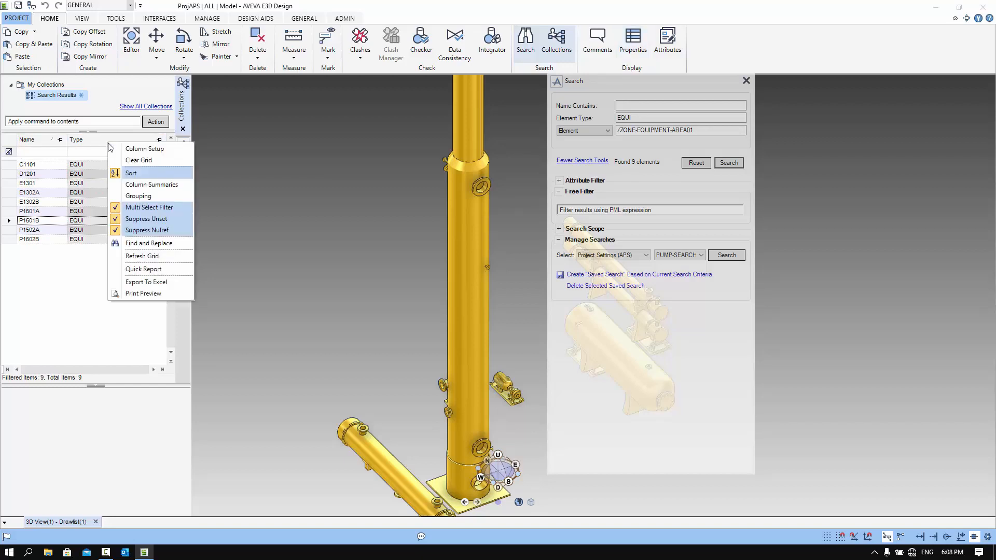
left_click(145, 148)
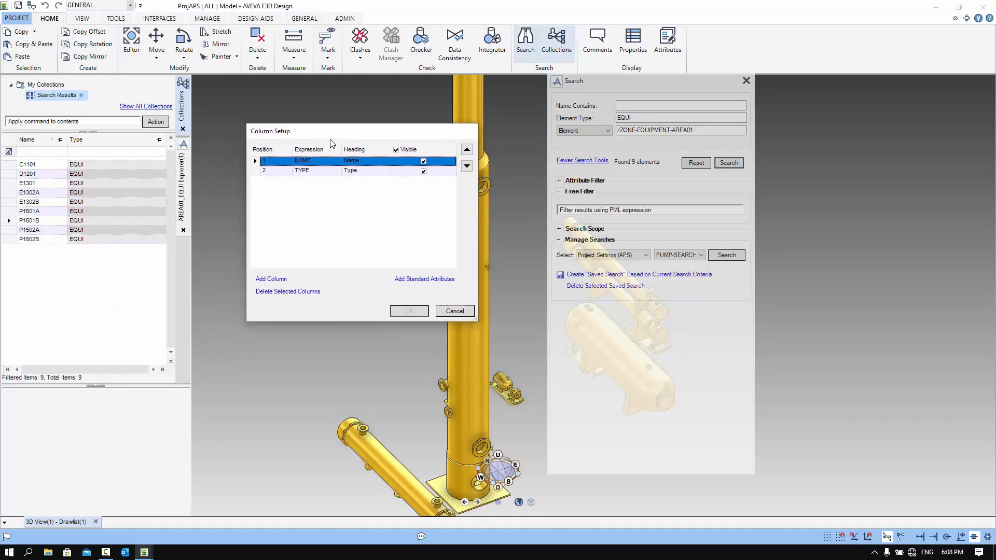
left_click(302, 170)
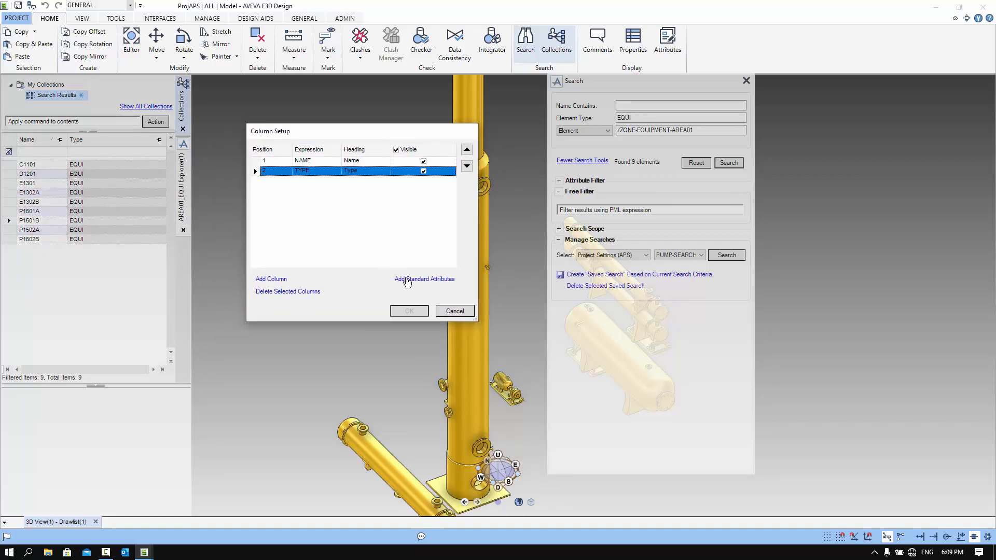
left_click(424, 279)
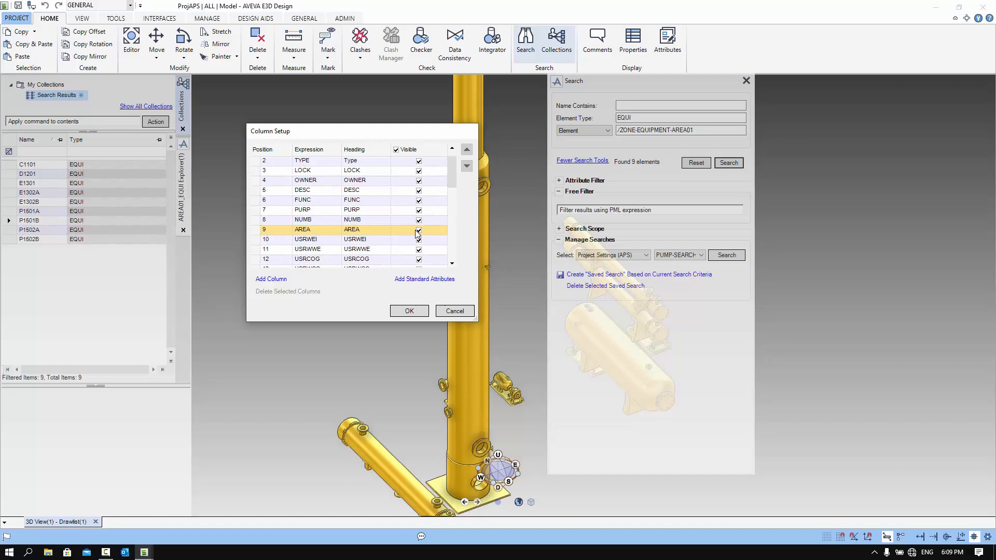
left_click(305, 179)
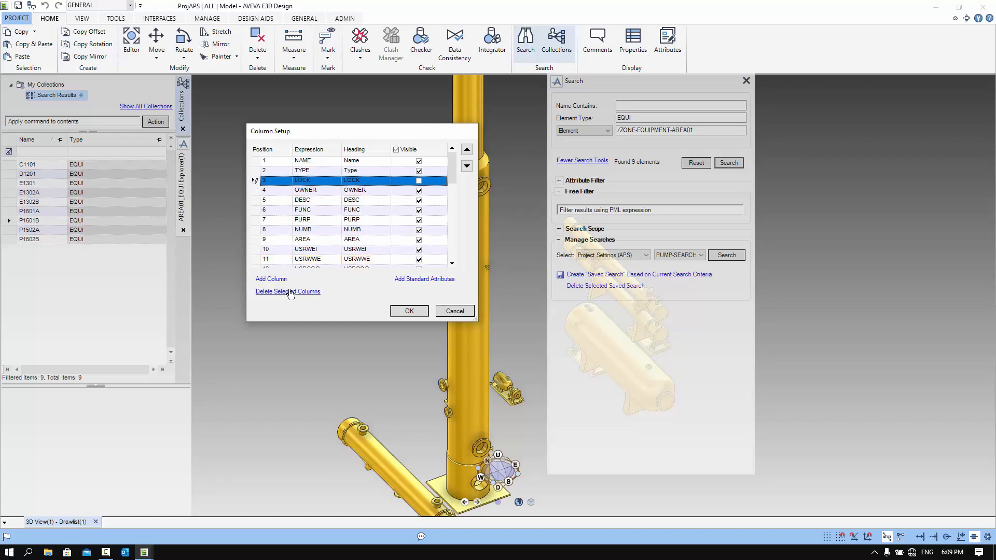
Remove LOCK and the DESC-through-last columns so only Name, Type and OWNER remain
left_click(287, 291)
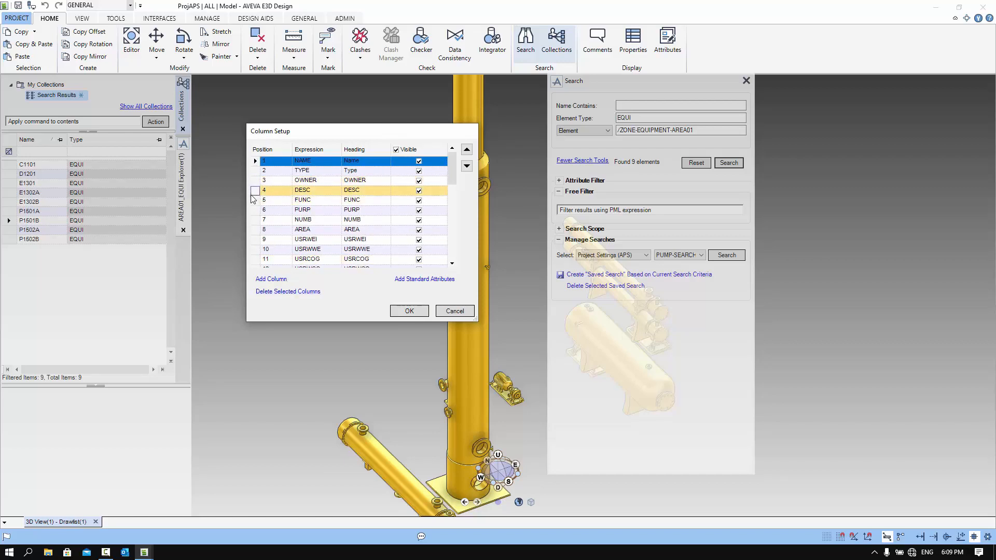
left_click(263, 190)
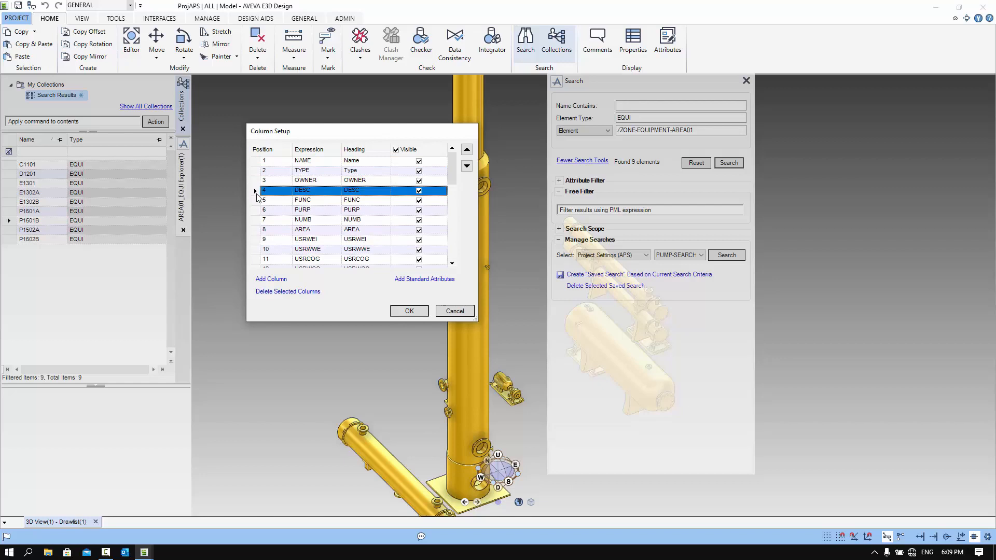
scroll("down", 3)
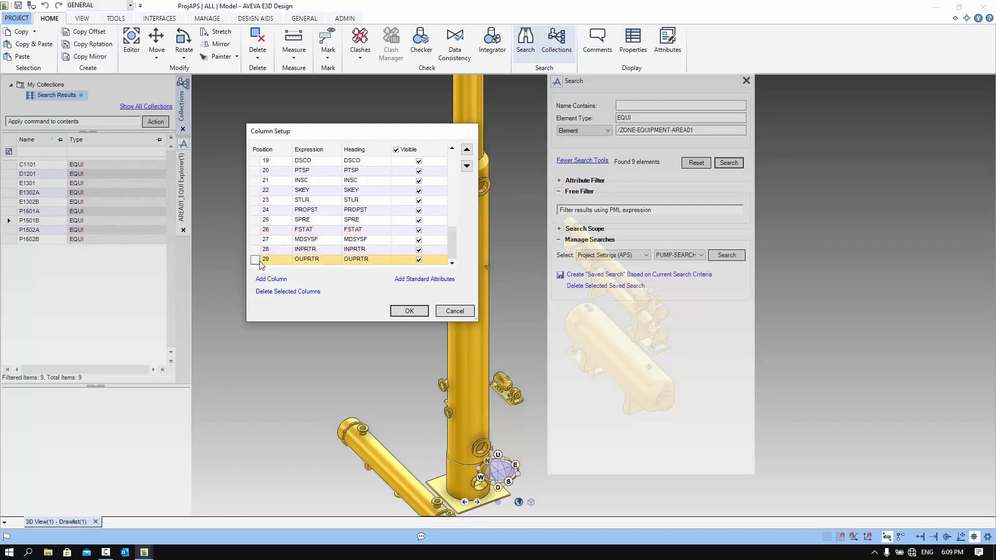
left_click(255, 260)
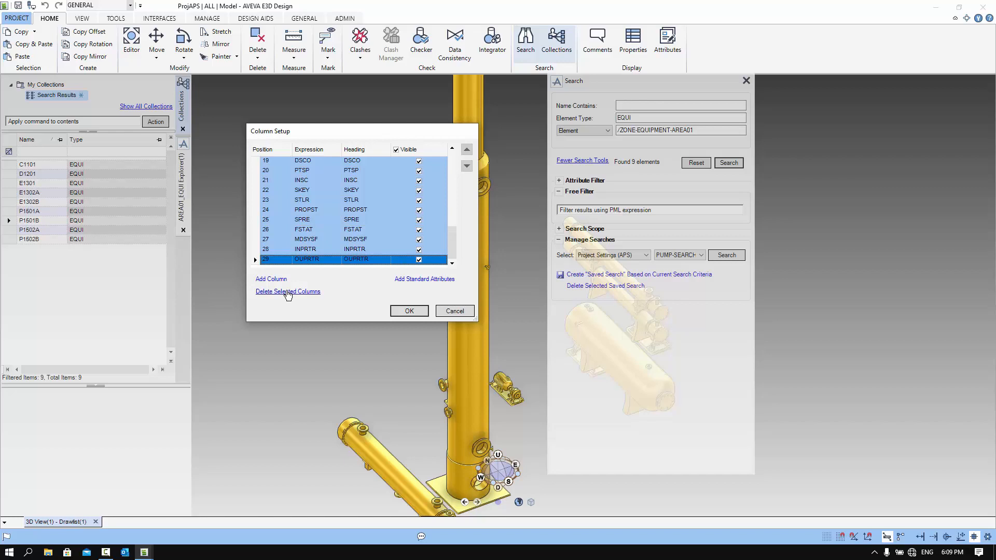
left_click(287, 291)
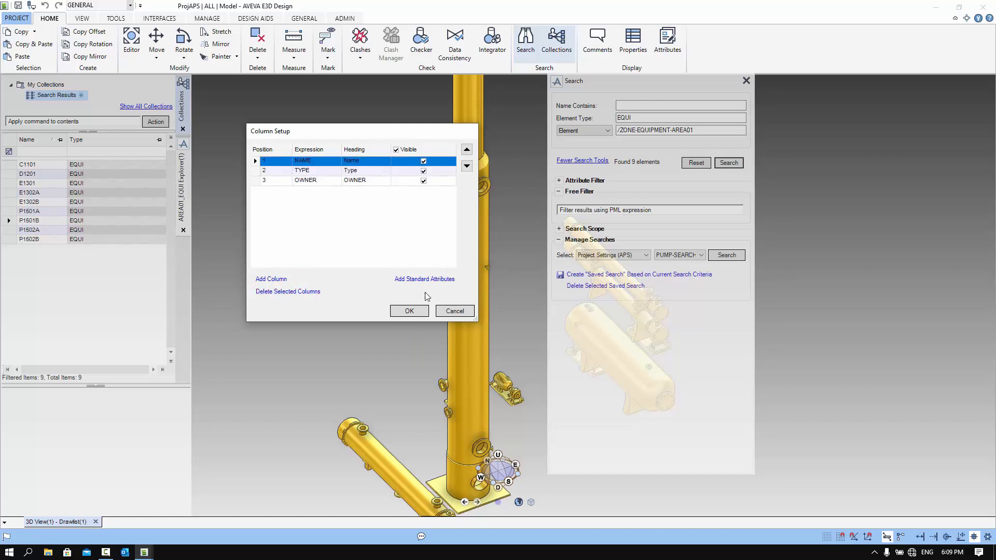
left_click(409, 310)
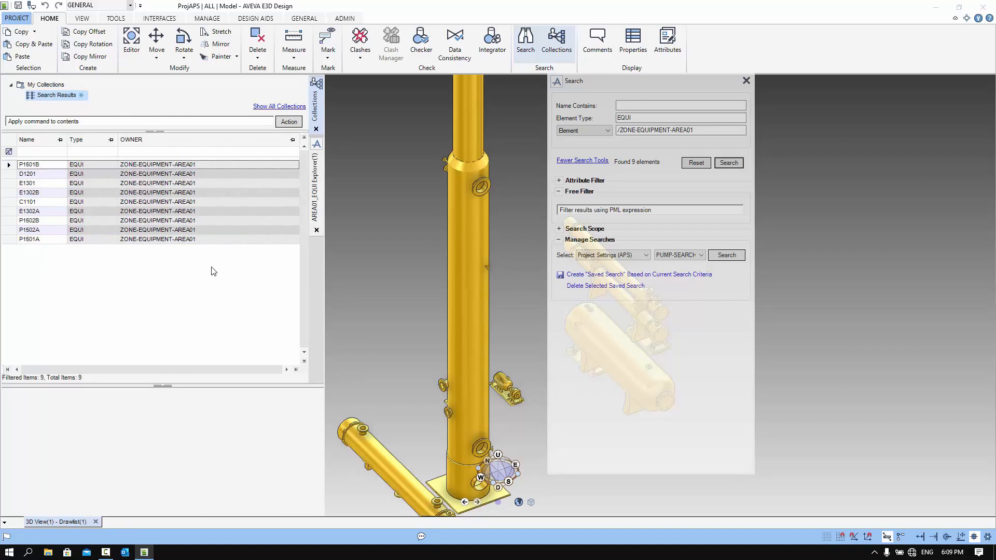
Select the first equipment result and bring up the results grid options again
left_click(41, 164)
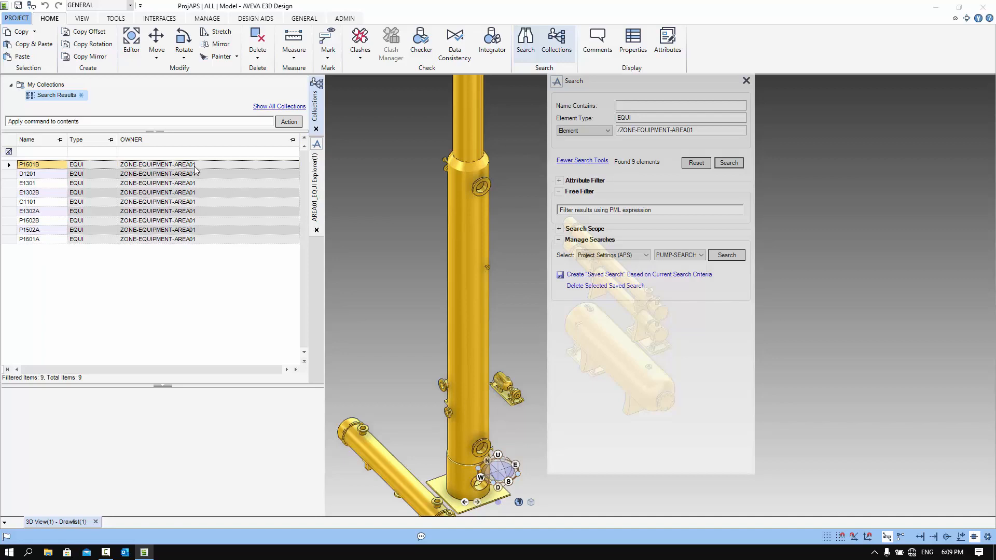
right_click(206, 145)
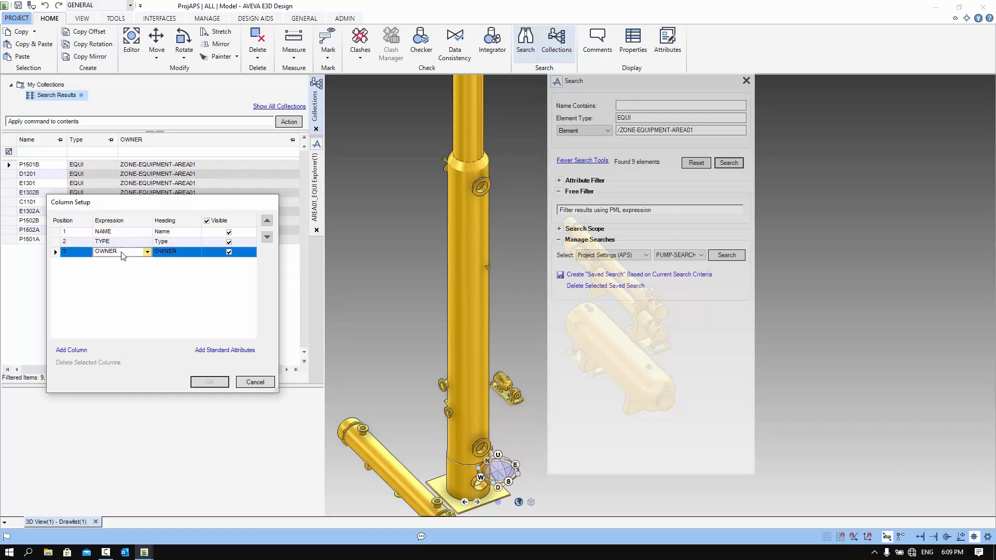
Set column 3 to NAMN OF SITE headed AREA and add a POS column headed Position
double_click(105, 251)
type("NAMN OF SITE")
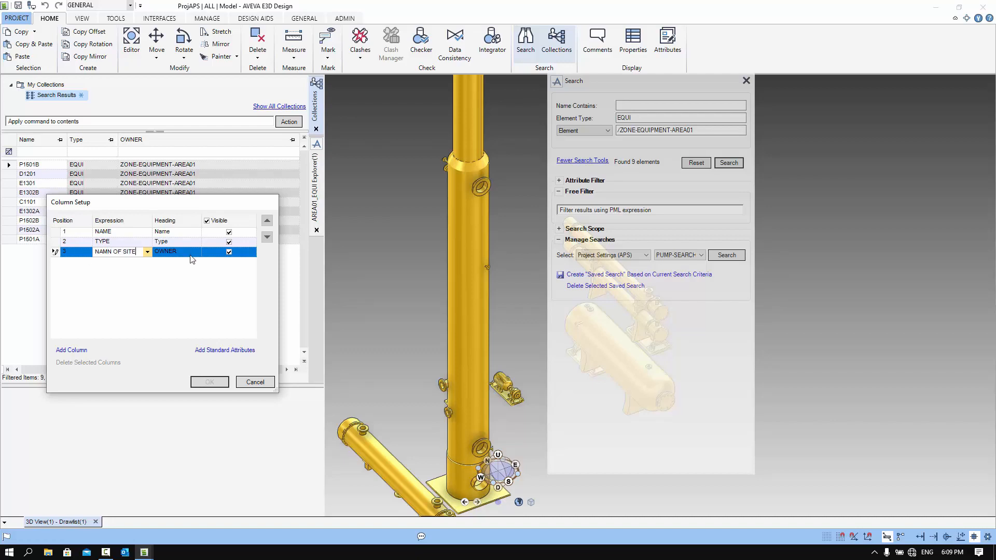
type("AREA")
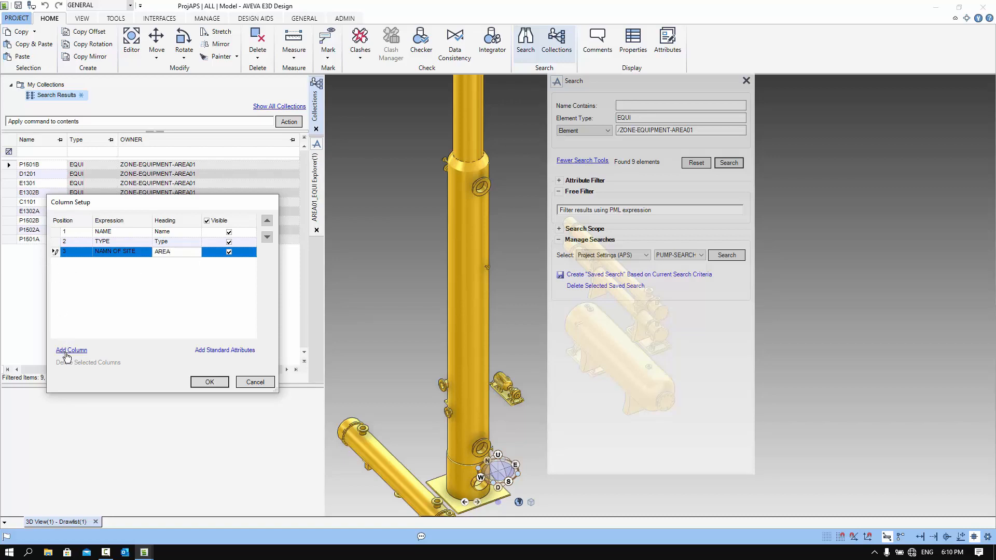
left_click(71, 349)
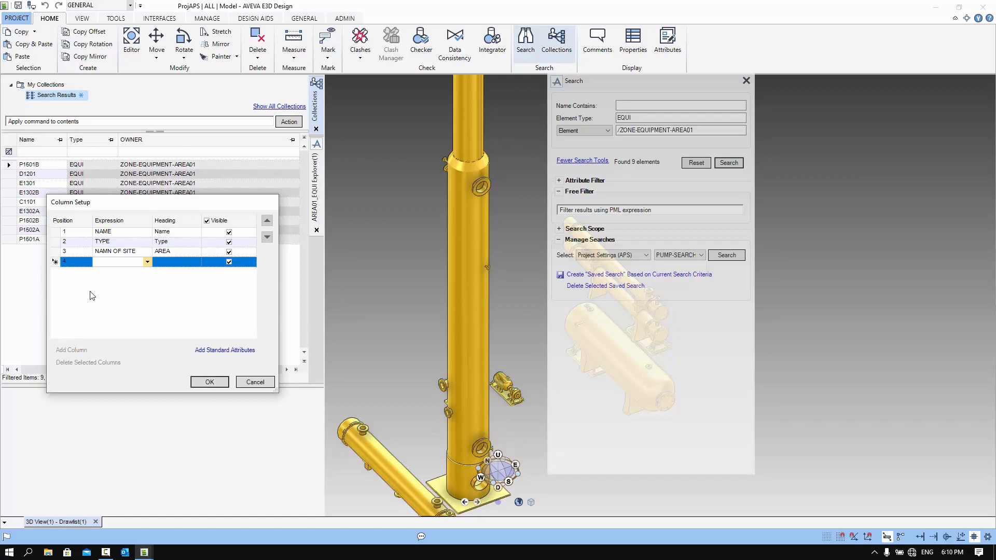
type("POS")
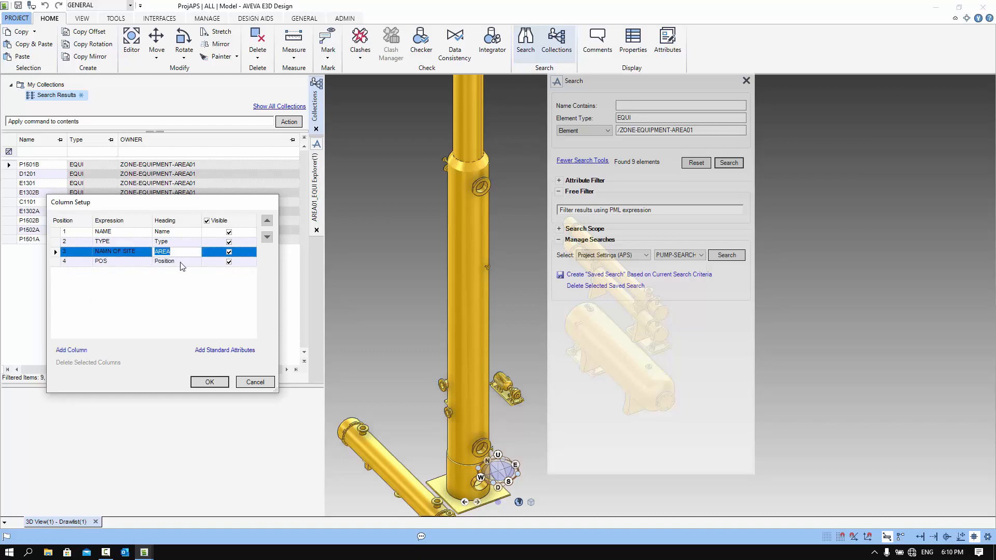
left_click(164, 261)
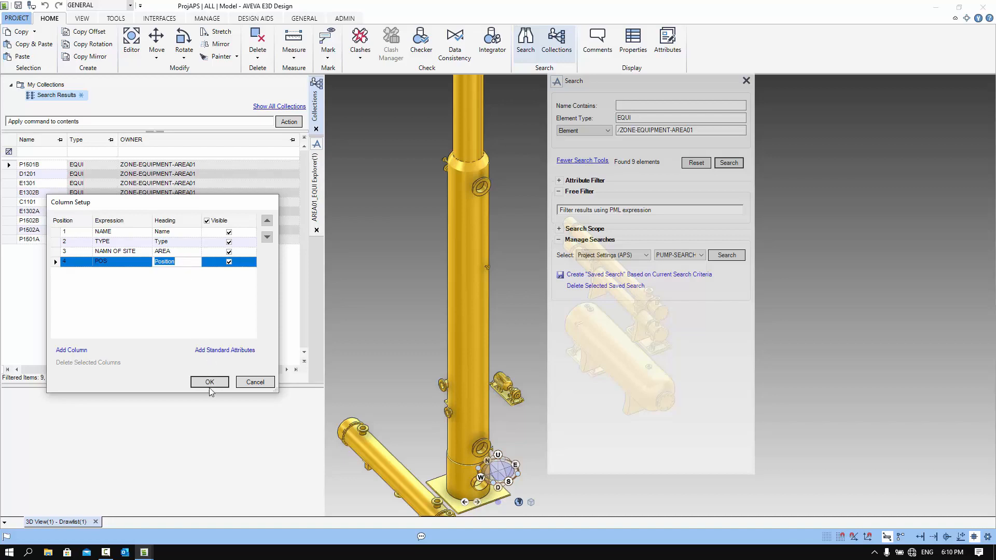
left_click(210, 381)
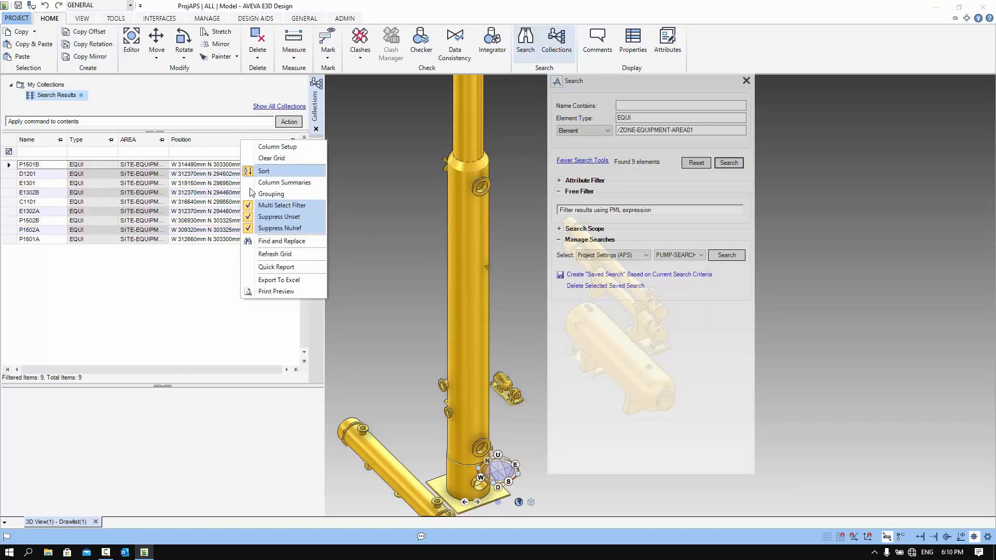
mouse_move(279, 280)
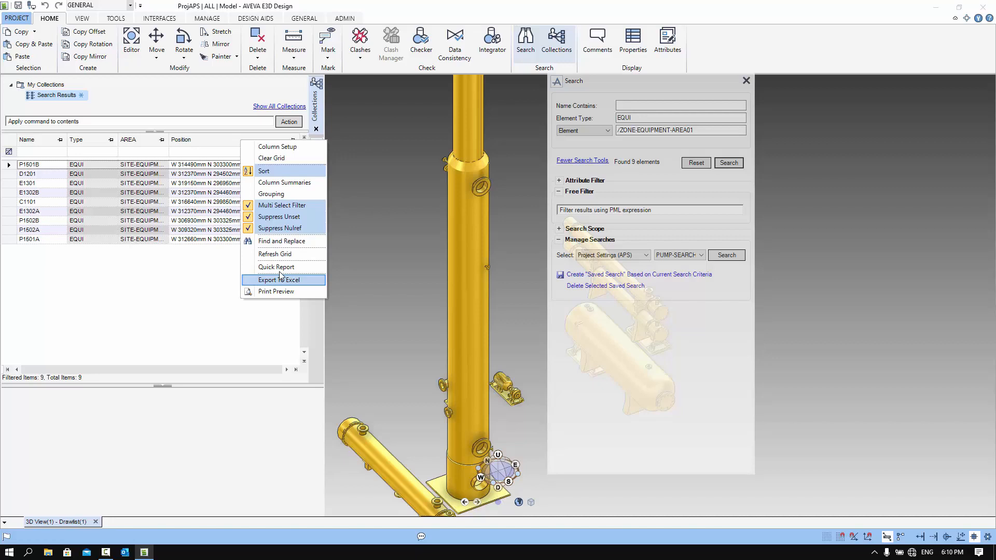
mouse_move(276, 267)
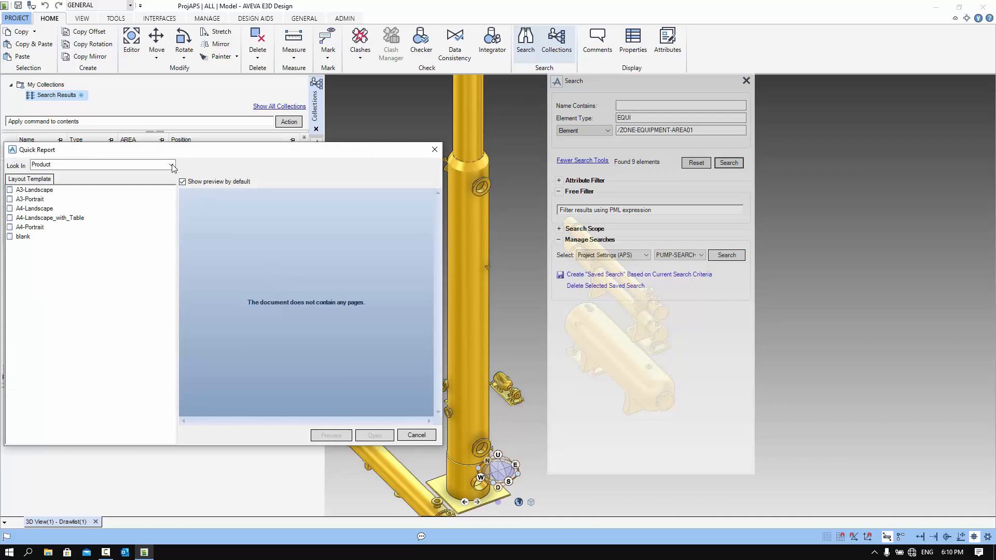
Open a Quick Report from the User template TDS-EQReport, accepting its default layout
left_click(170, 165)
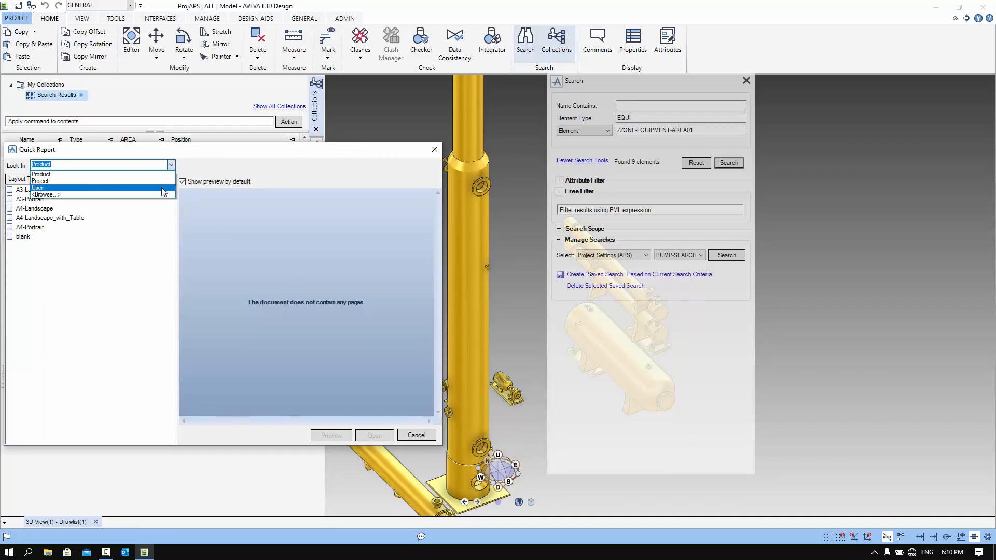
left_click(38, 188)
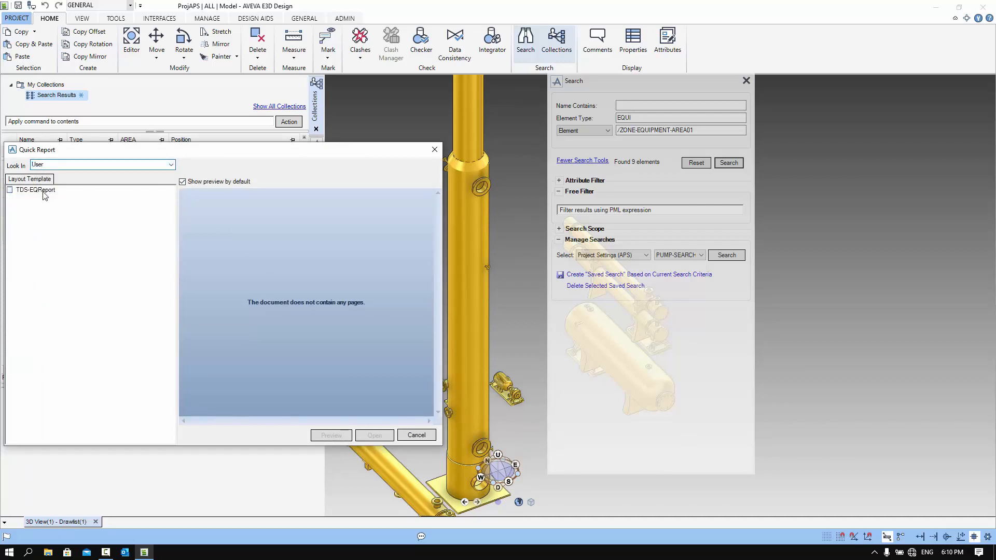
left_click(35, 189)
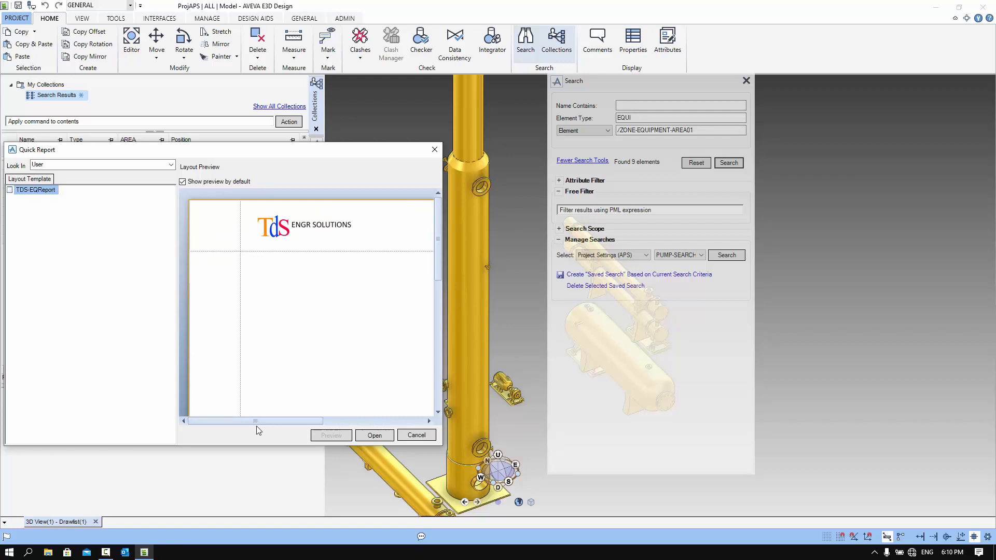
left_click(416, 435)
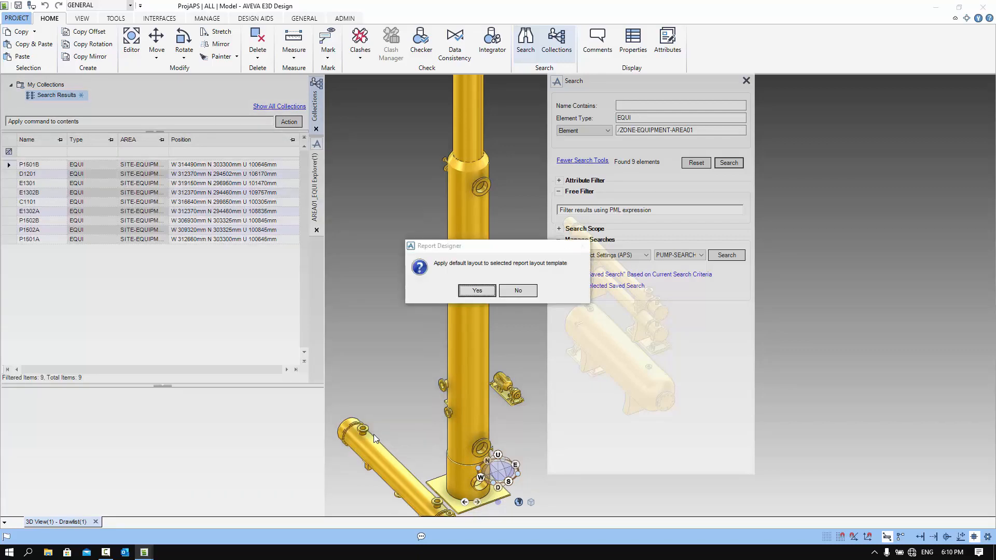
left_click(476, 290)
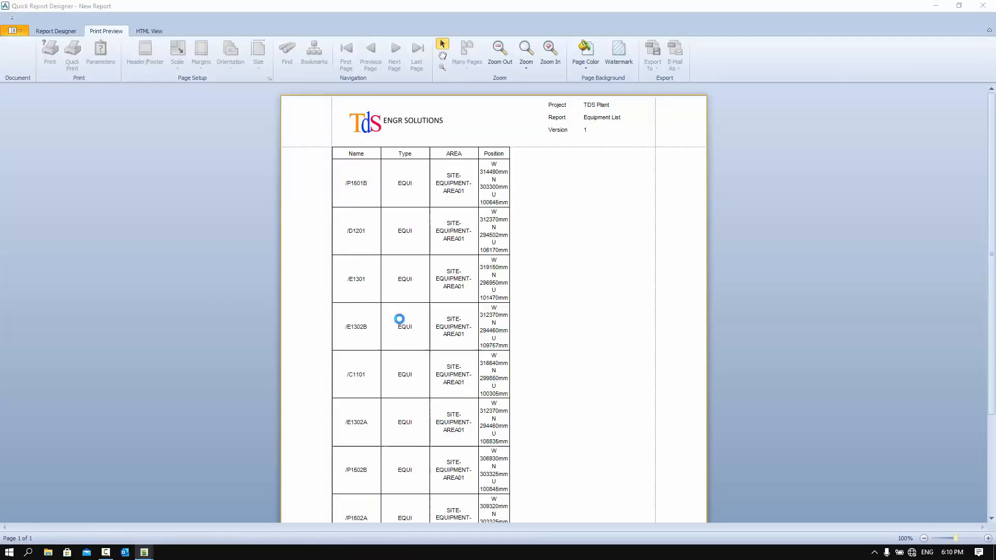
Export the report as Excel workbook TDS-EQReport.xlsx with default options and open it in Excel
left_click(652, 54)
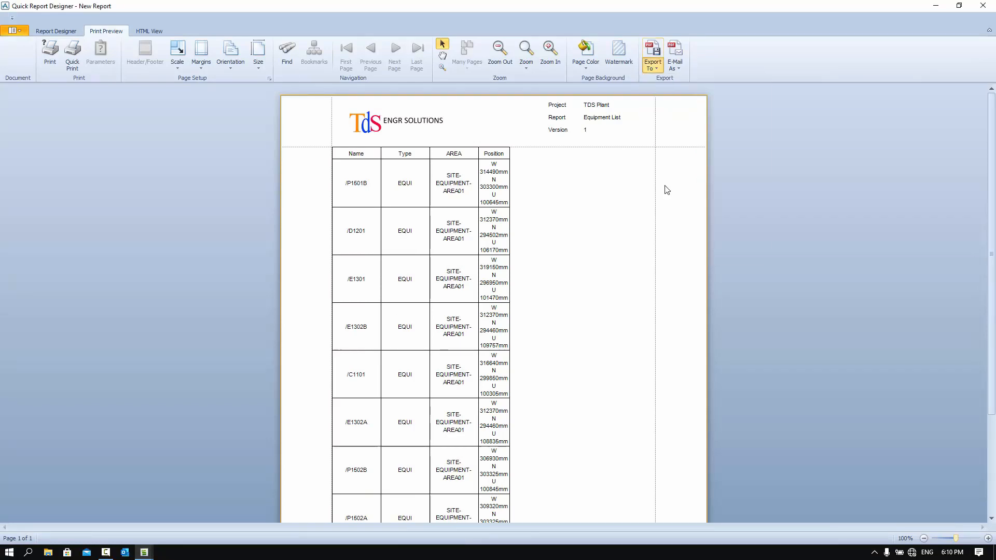
left_click(651, 53)
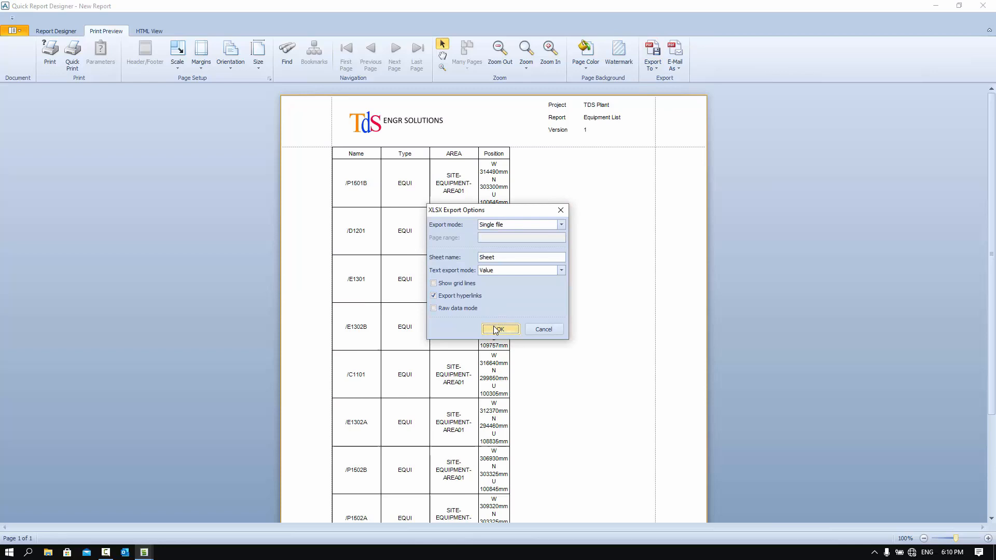
left_click(499, 329)
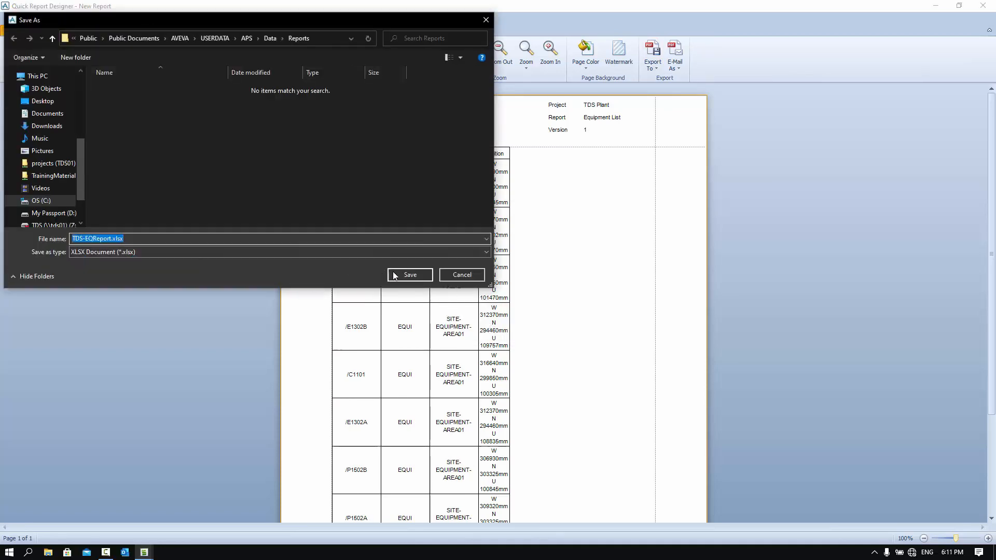
left_click(409, 274)
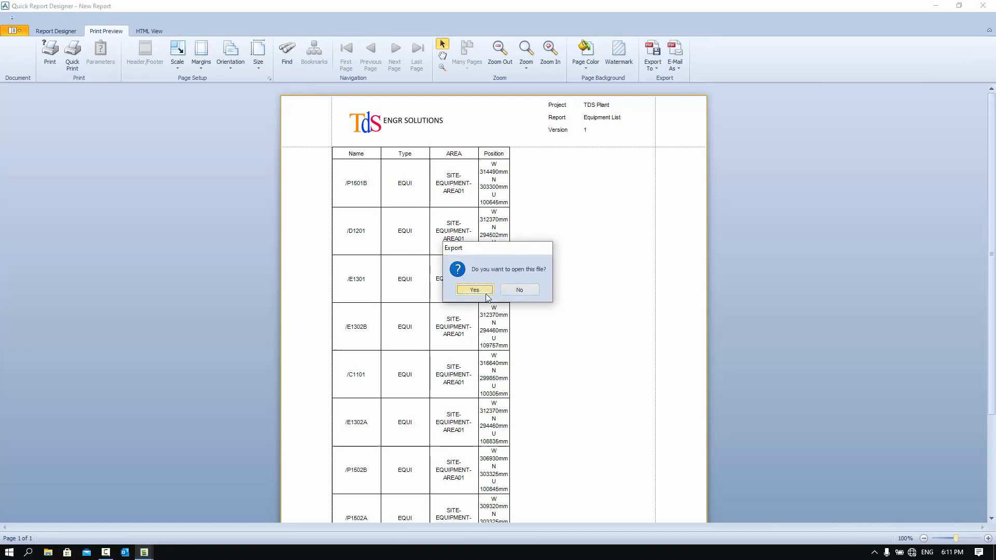
left_click(474, 289)
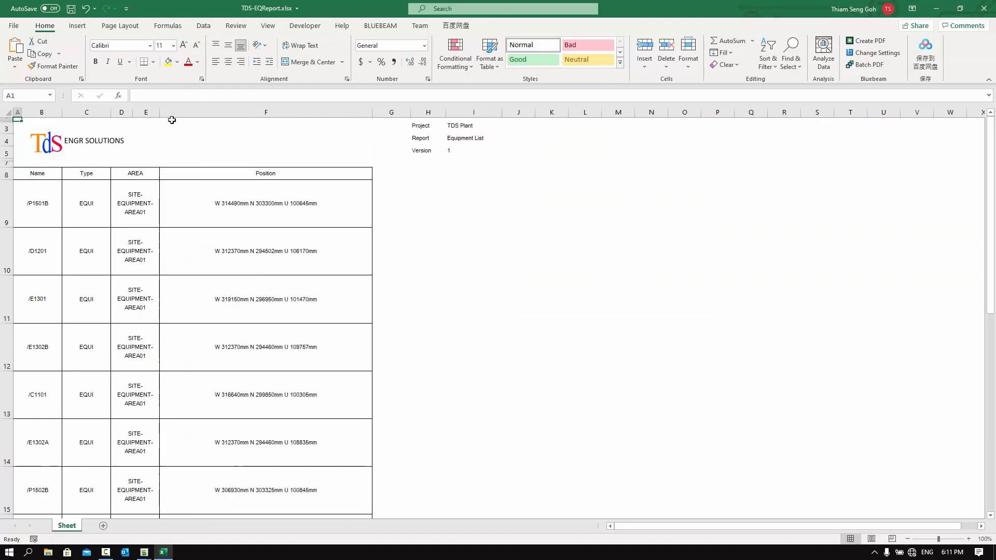
mouse_move(155, 119)
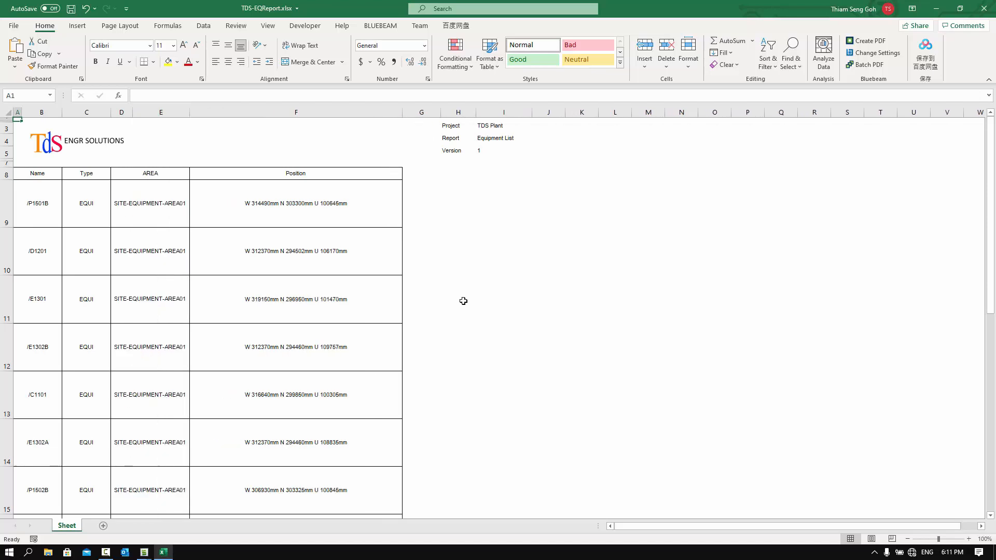
mouse_move(700, 380)
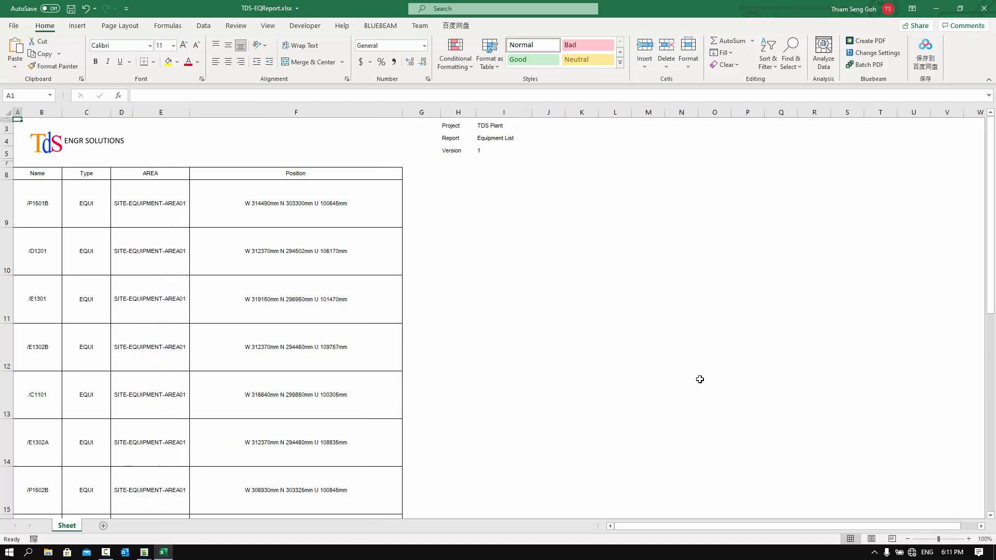